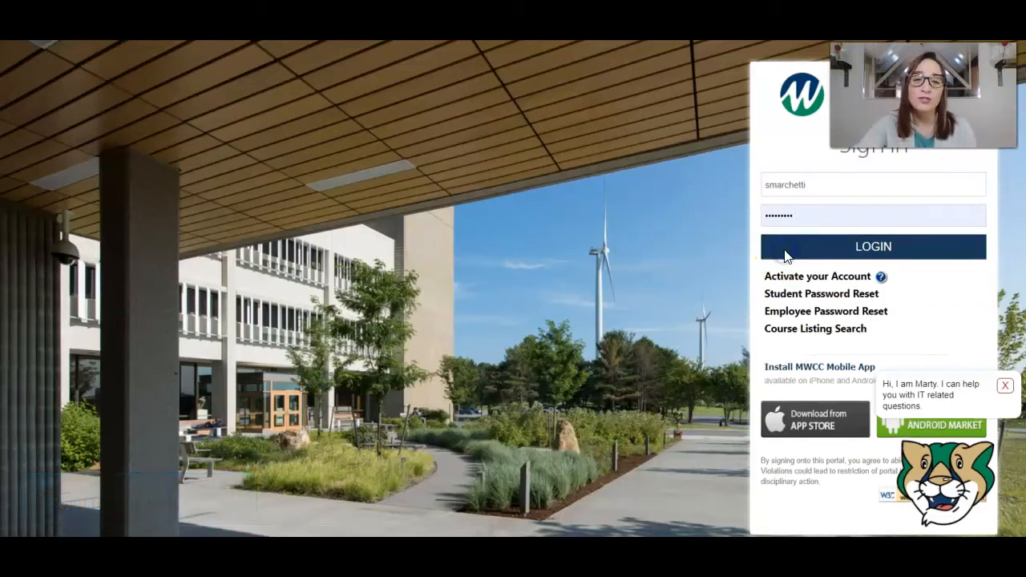
Log in to iConnect and scroll the home page down to the My Apps section
{"action": "left_click", "coordinate": [873, 247]}
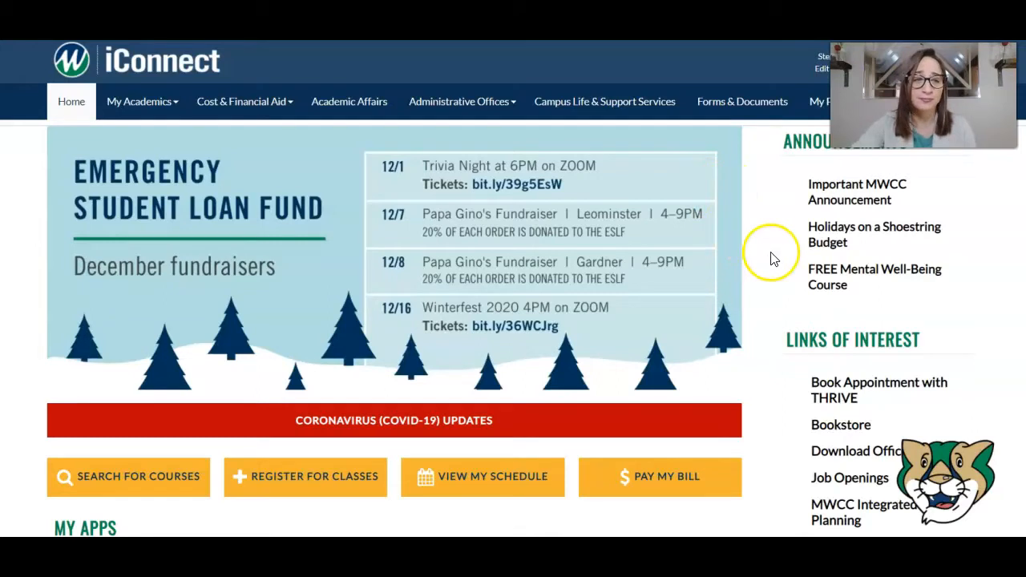
{"action": "scroll", "scroll_direction": "down", "scroll_amount": 3}
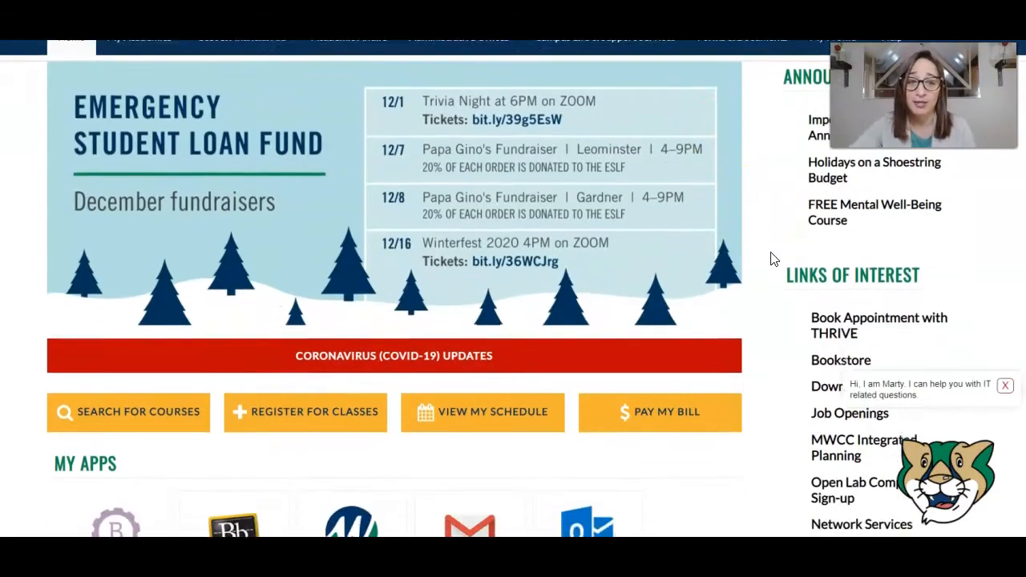
{"action": "scroll", "scroll_direction": "down", "scroll_amount": 3}
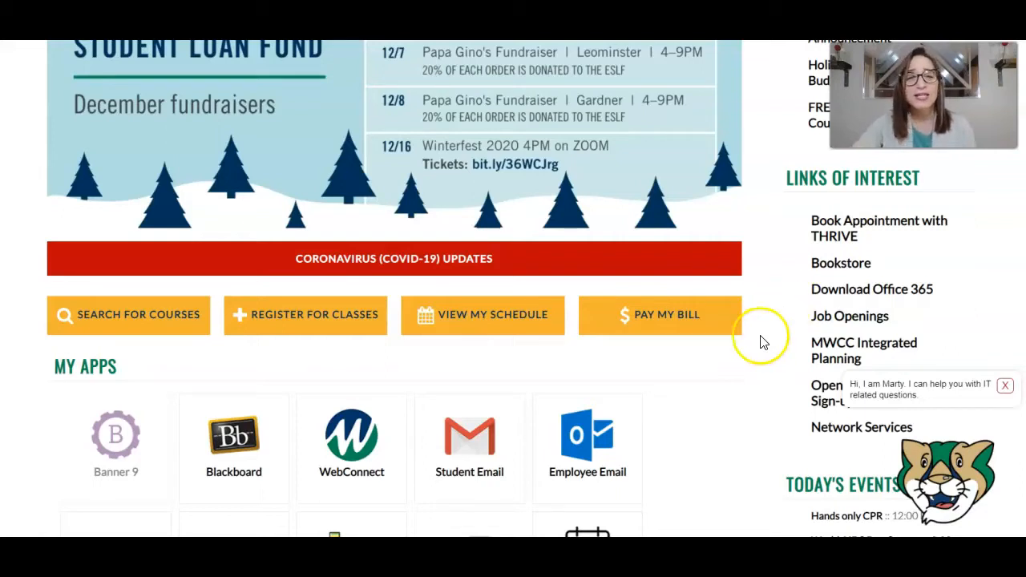
{"action": "scroll", "scroll_direction": "down", "scroll_amount": 3}
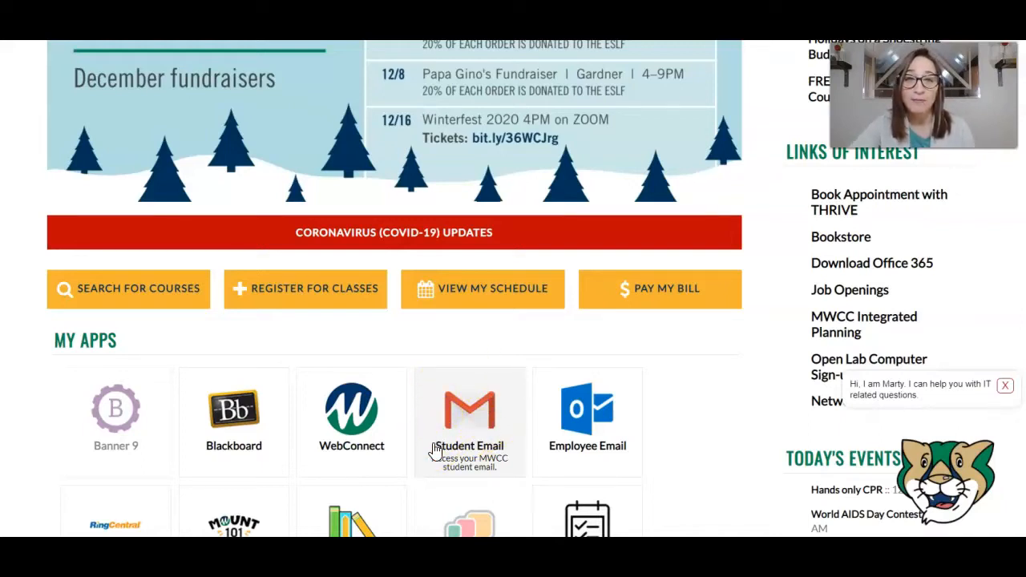
{"action": "mouse_move", "coordinate": [587, 405]}
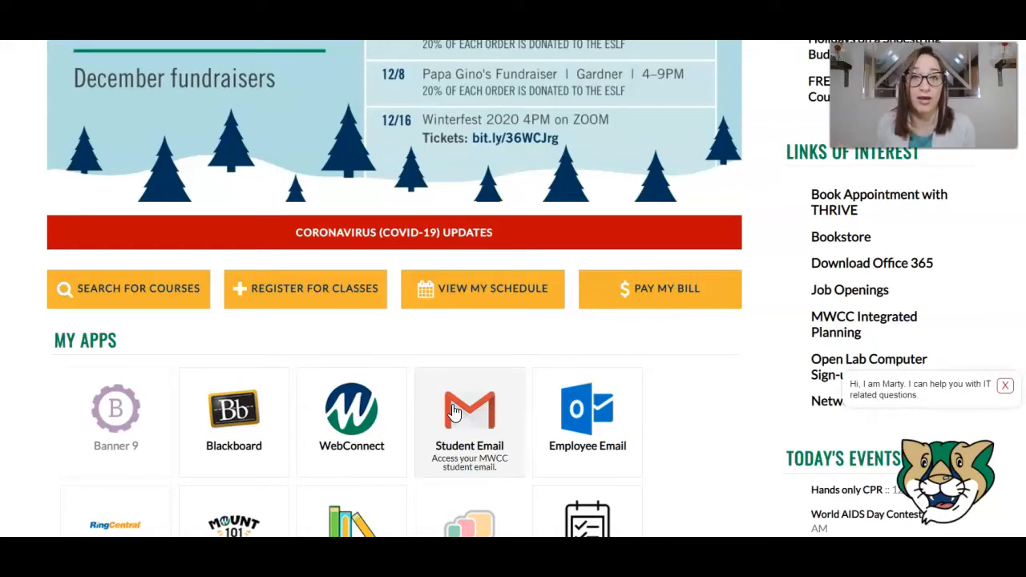
{"action": "mouse_move", "coordinate": [389, 372]}
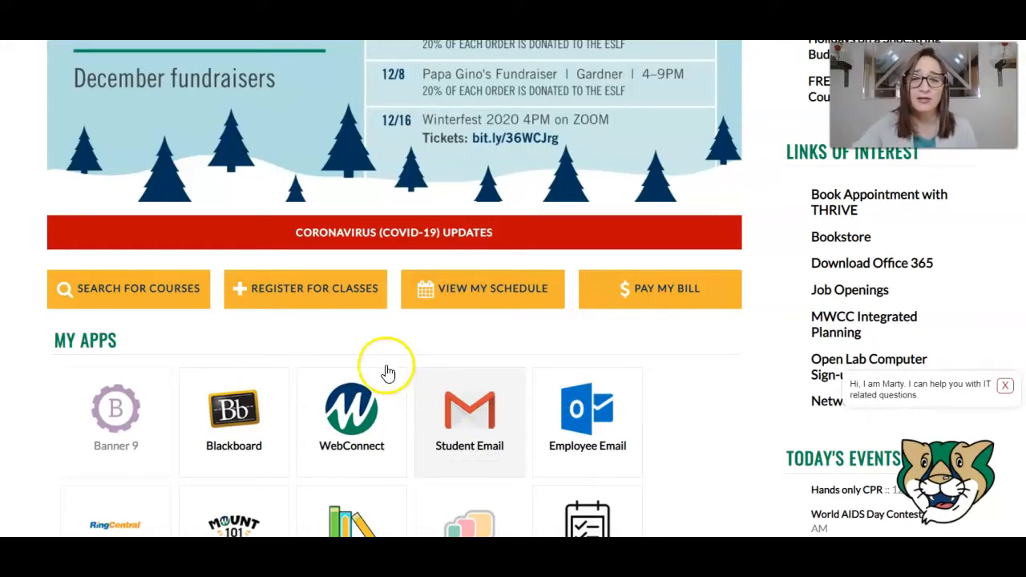
{"action": "mouse_move", "coordinate": [234, 409]}
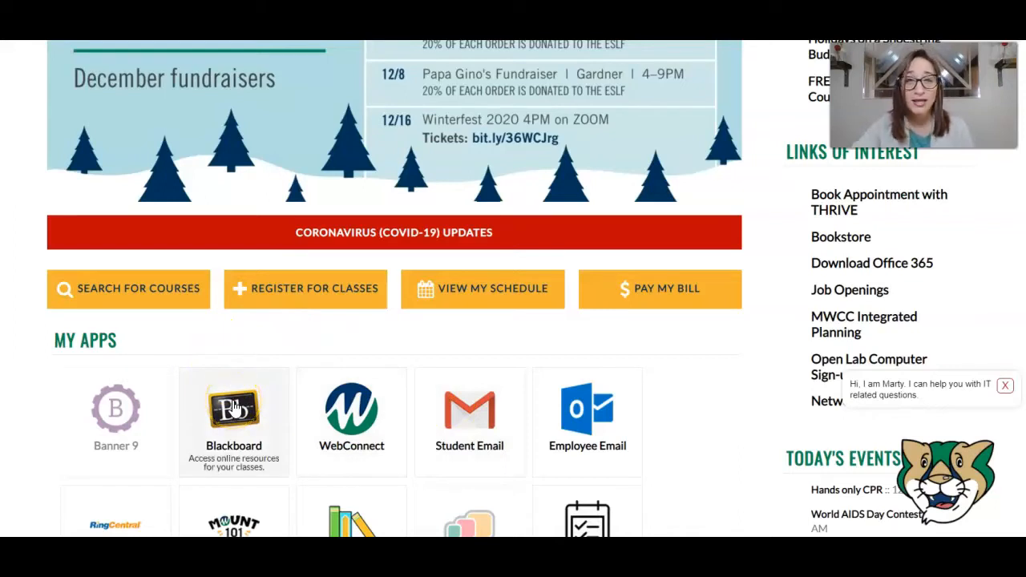
Launch Blackboard Learn from the Blackboard tile under My Apps
{"action": "left_click", "coordinate": [234, 408]}
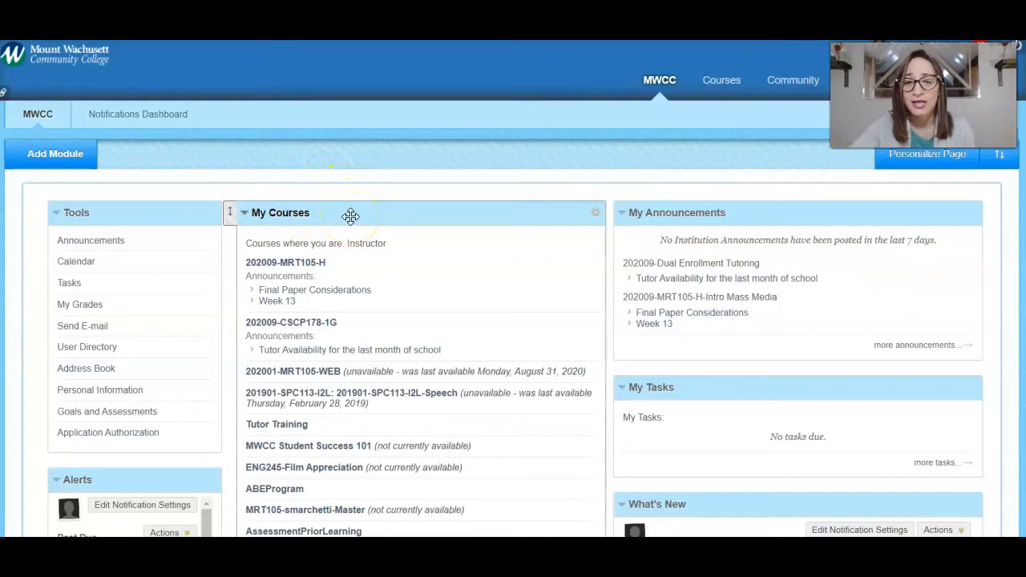
{"action": "mouse_move", "coordinate": [388, 207]}
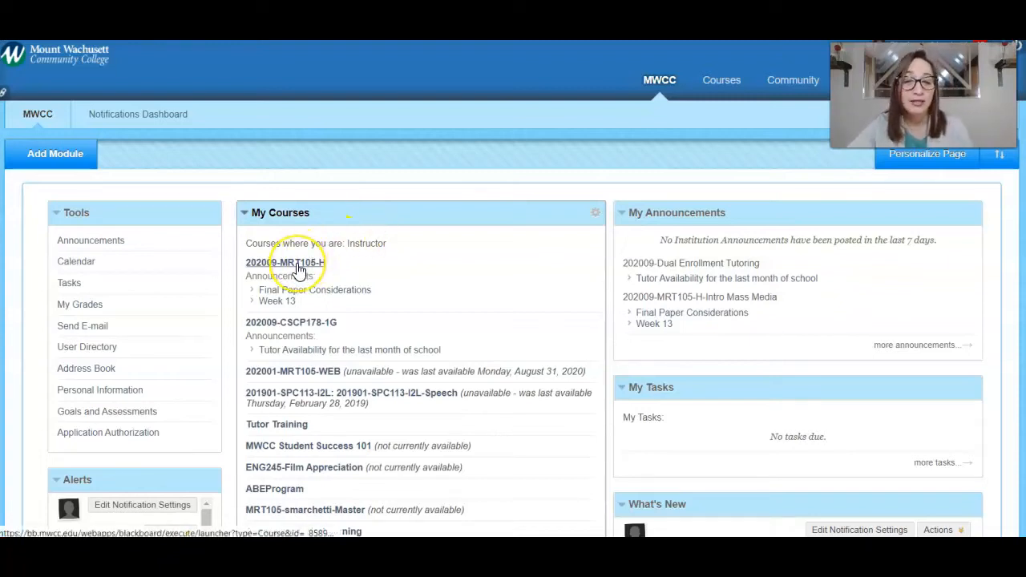
Enter the 202009-MRT105-H Intro Mass Media course from My Courses
{"action": "left_click", "coordinate": [283, 263]}
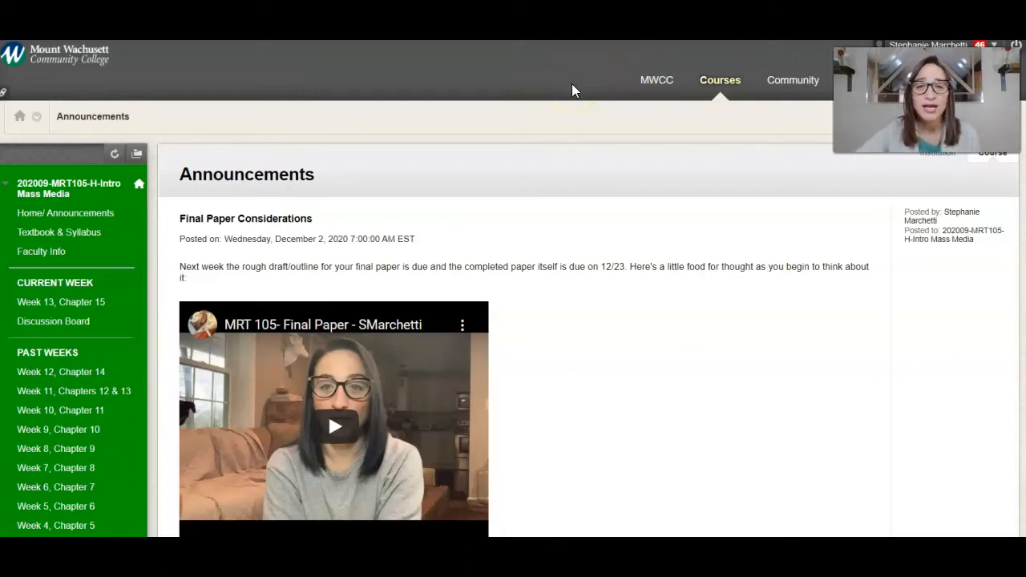
{"action": "mouse_move", "coordinate": [617, 200]}
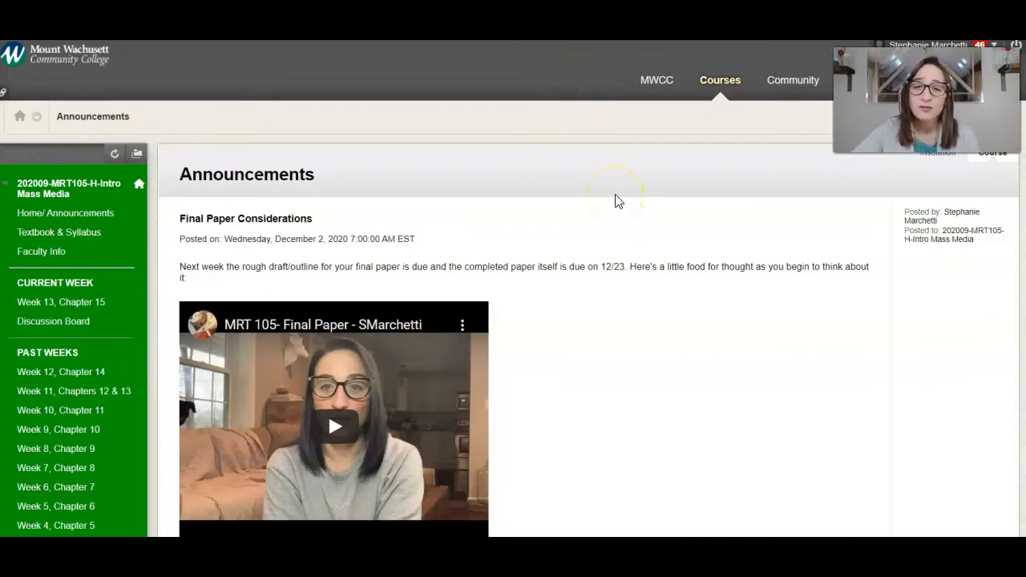
Scroll down through the earlier weekly announcements below the Final Paper Considerations post
{"action": "scroll", "scroll_direction": "down", "scroll_amount": 3}
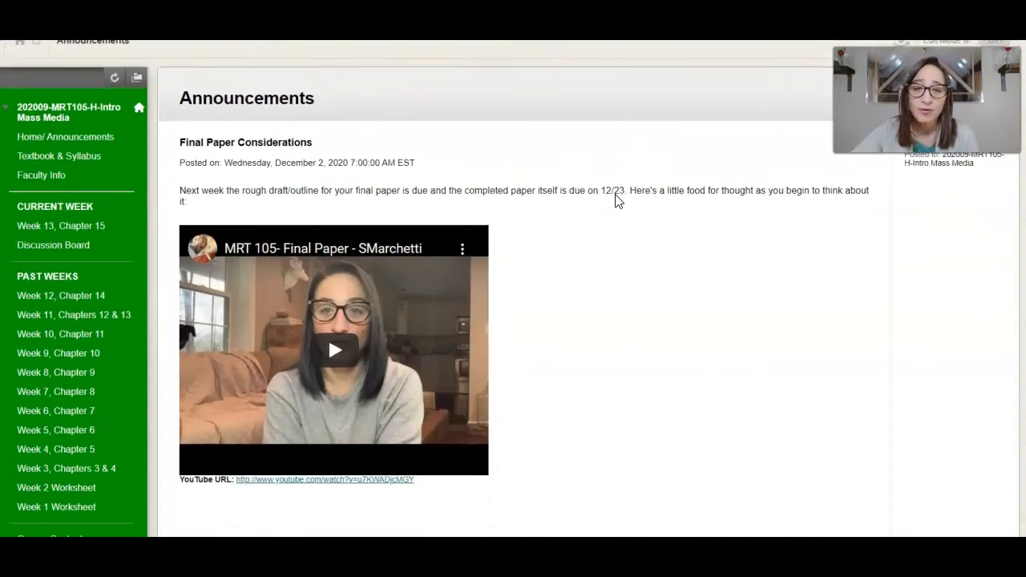
{"action": "scroll", "scroll_direction": "down", "scroll_amount": 3}
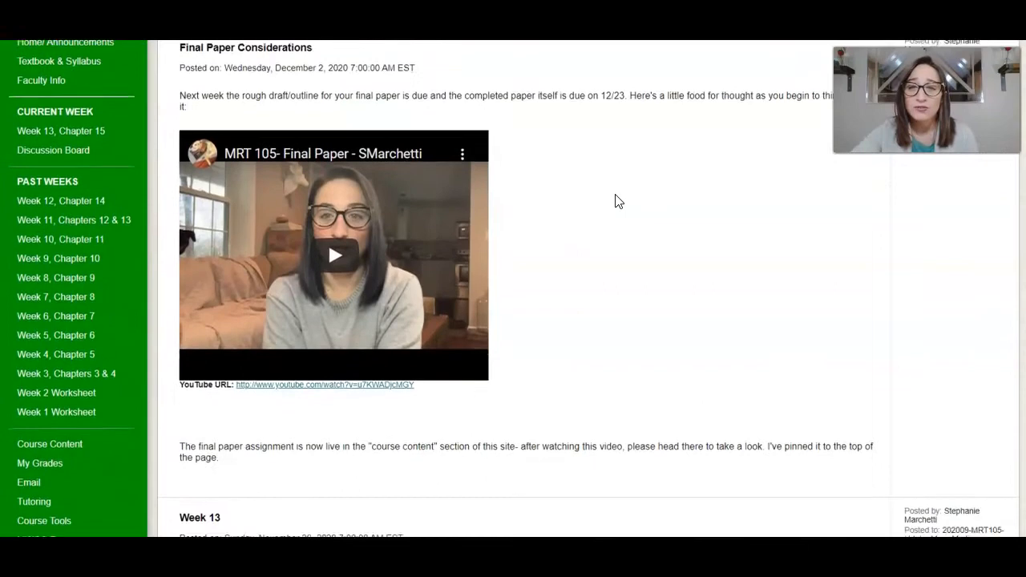
{"action": "scroll", "scroll_direction": "down", "scroll_amount": 3}
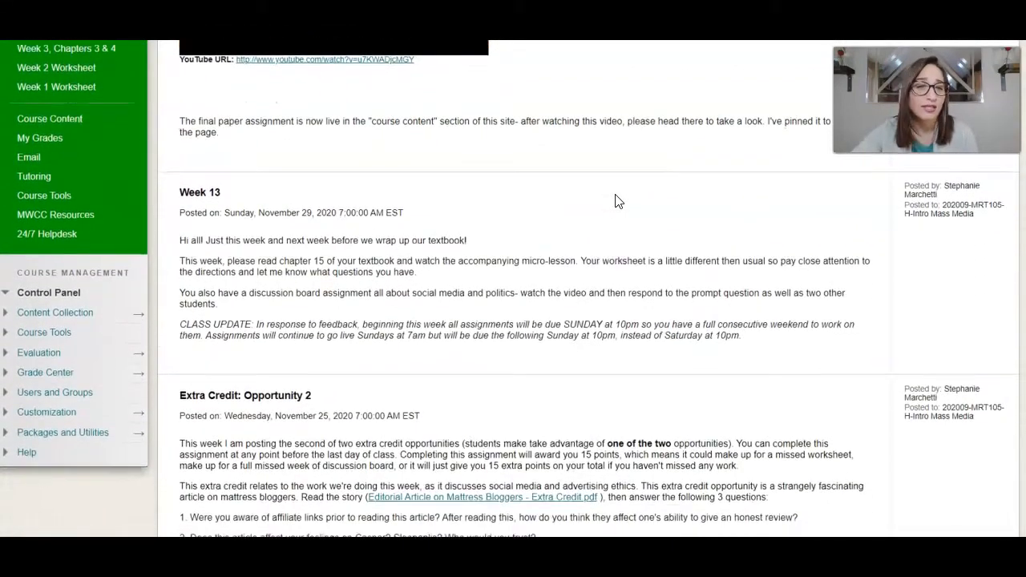
{"action": "scroll", "scroll_direction": "down", "scroll_amount": 3}
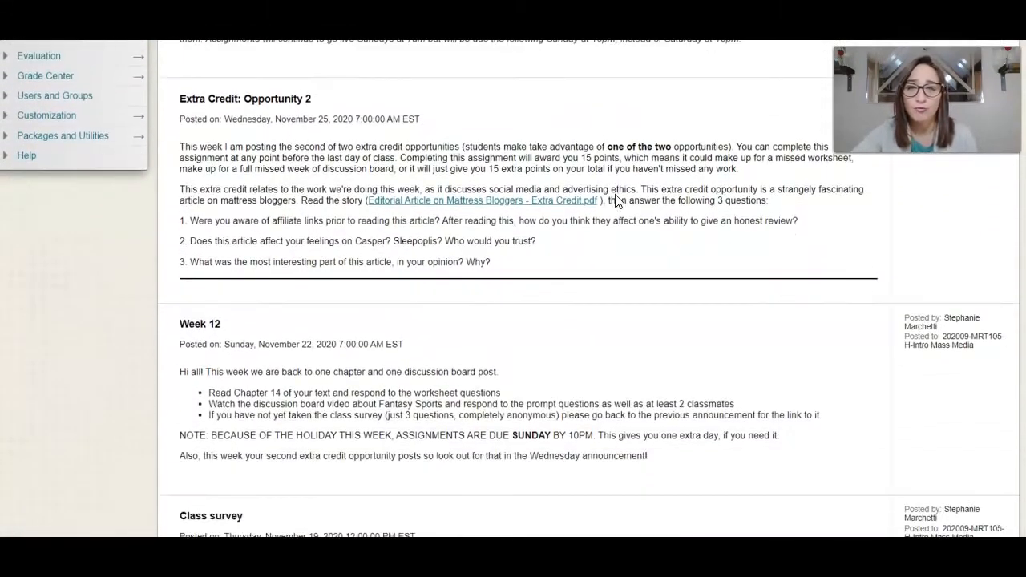
{"action": "scroll", "scroll_direction": "down", "scroll_amount": 3}
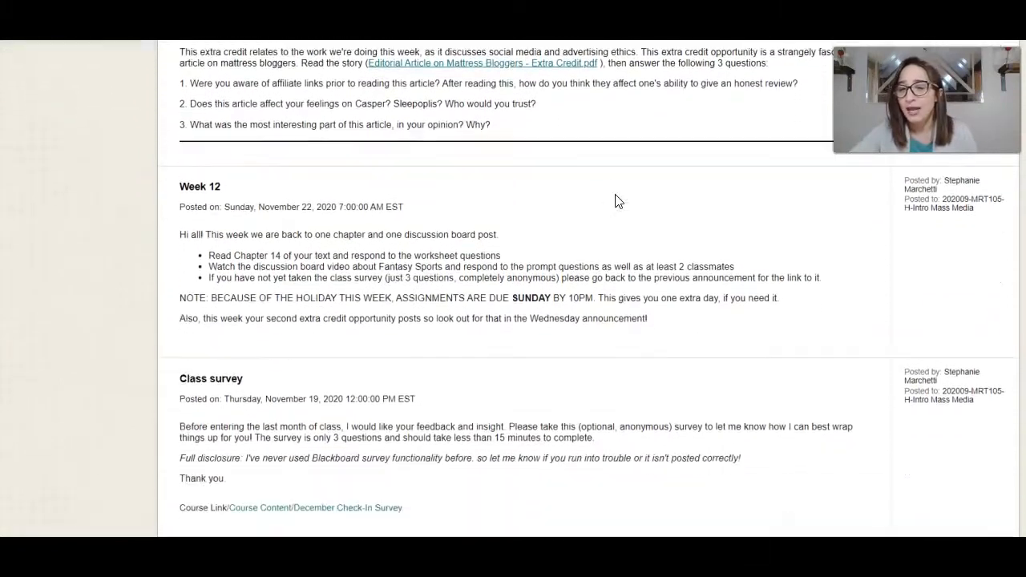
{"action": "scroll", "scroll_direction": "down", "scroll_amount": 3}
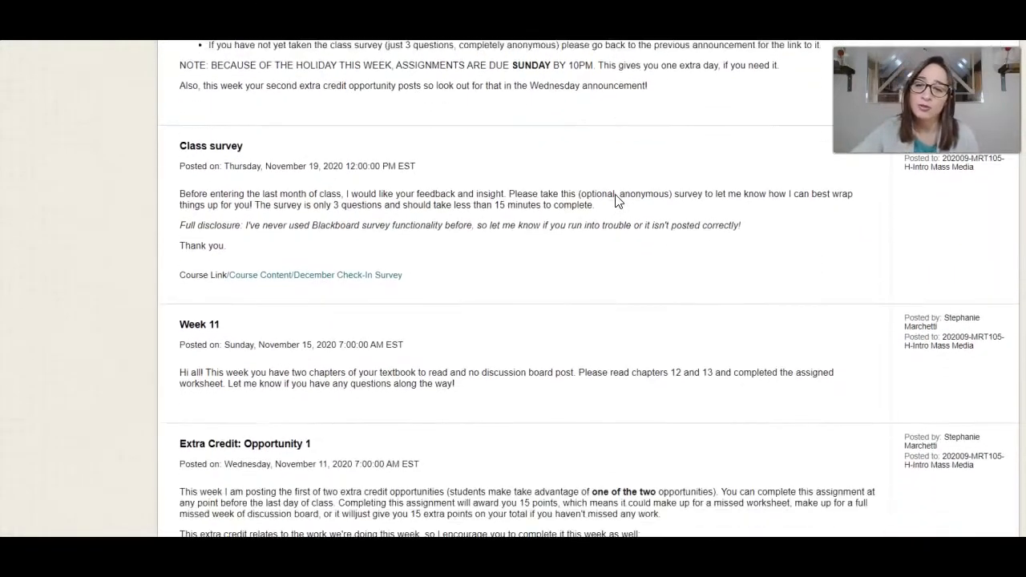
{"action": "scroll", "scroll_direction": "down", "scroll_amount": 3}
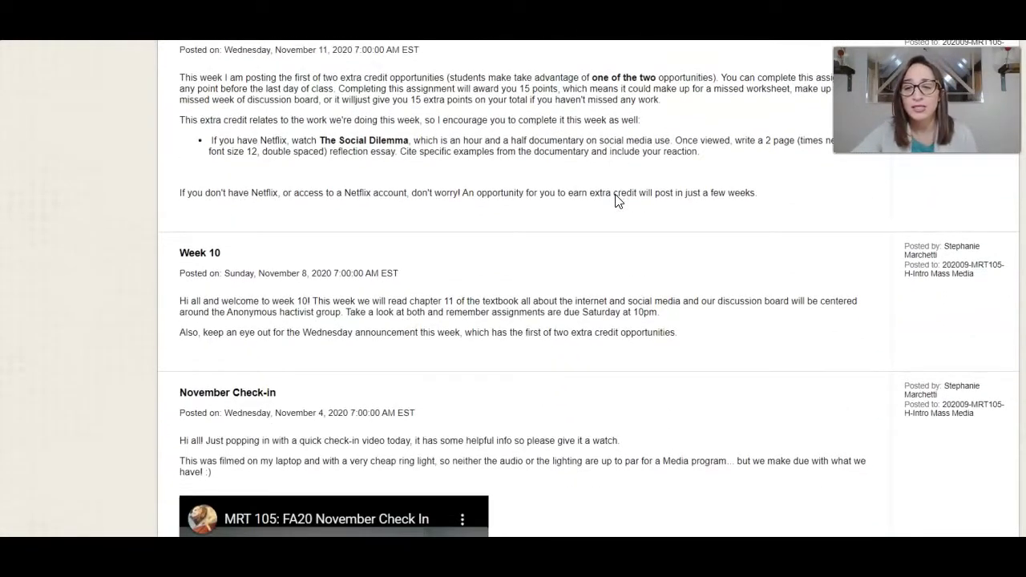
{"action": "scroll", "scroll_direction": "down", "scroll_amount": 3}
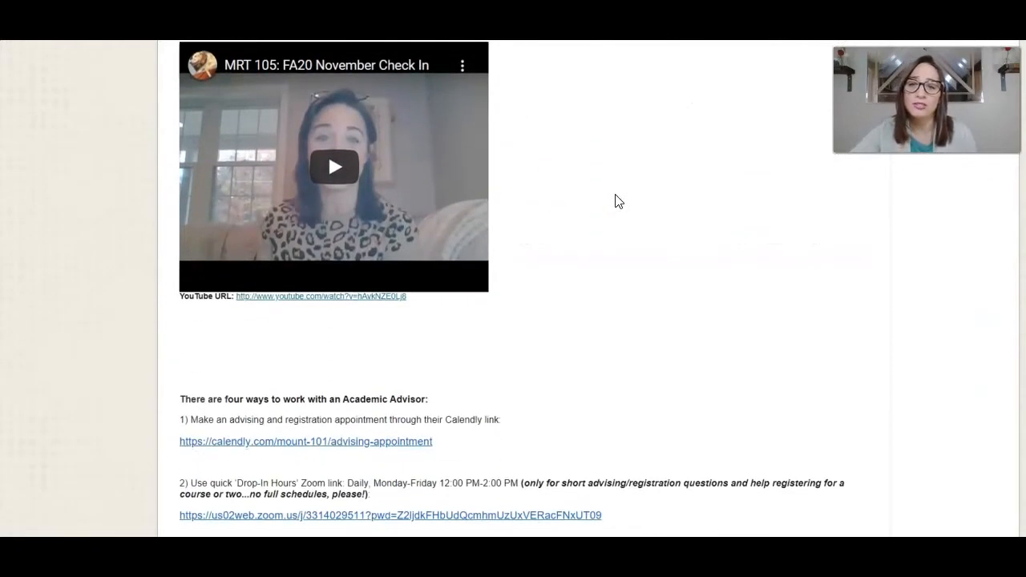
{"action": "scroll", "scroll_direction": "down", "scroll_amount": 3}
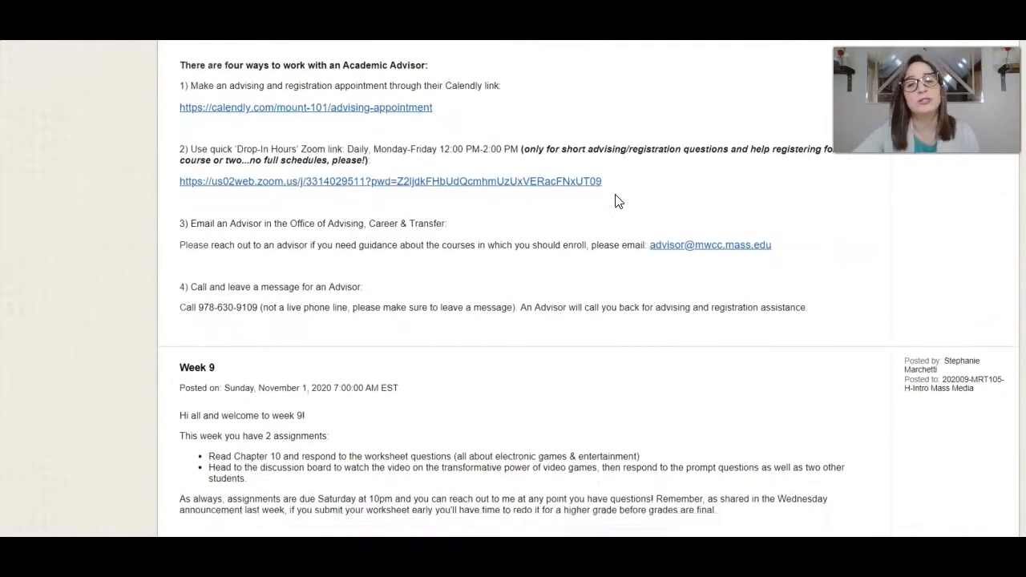
{"action": "scroll", "scroll_direction": "down", "scroll_amount": 3}
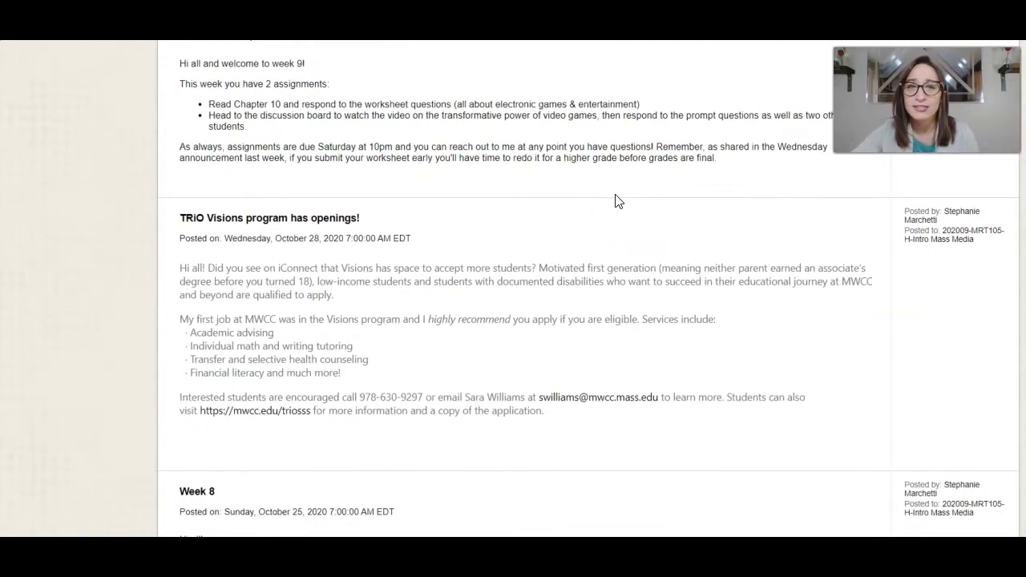
{"action": "scroll", "scroll_direction": "down", "scroll_amount": 3}
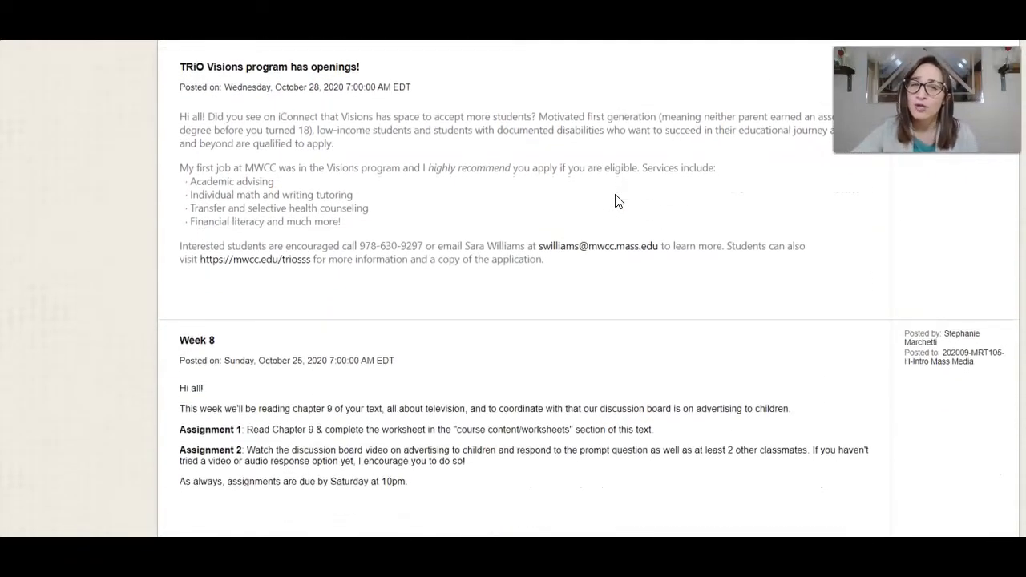
{"action": "scroll", "scroll_direction": "down", "scroll_amount": 3}
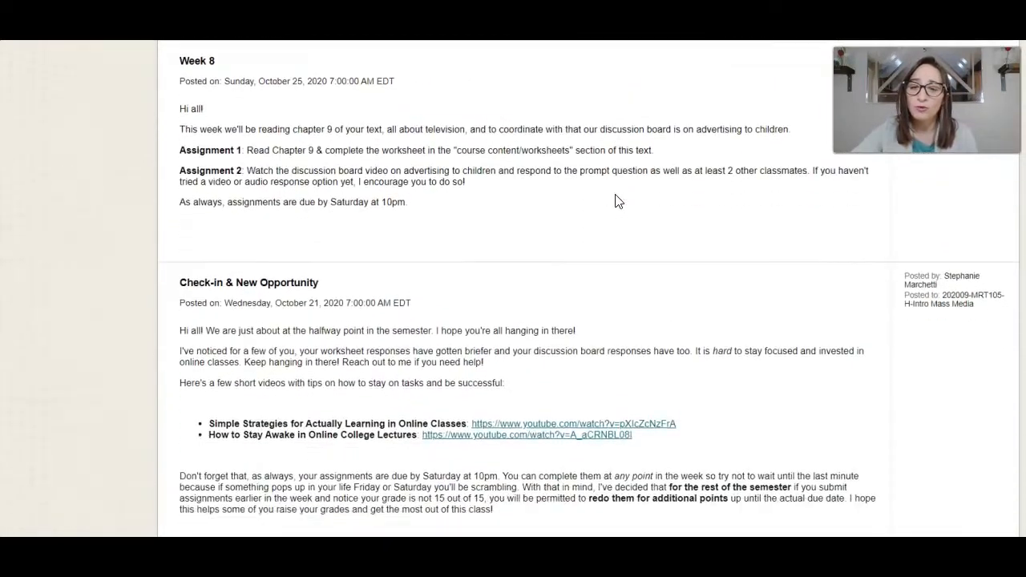
{"action": "scroll", "scroll_direction": "down", "scroll_amount": 3}
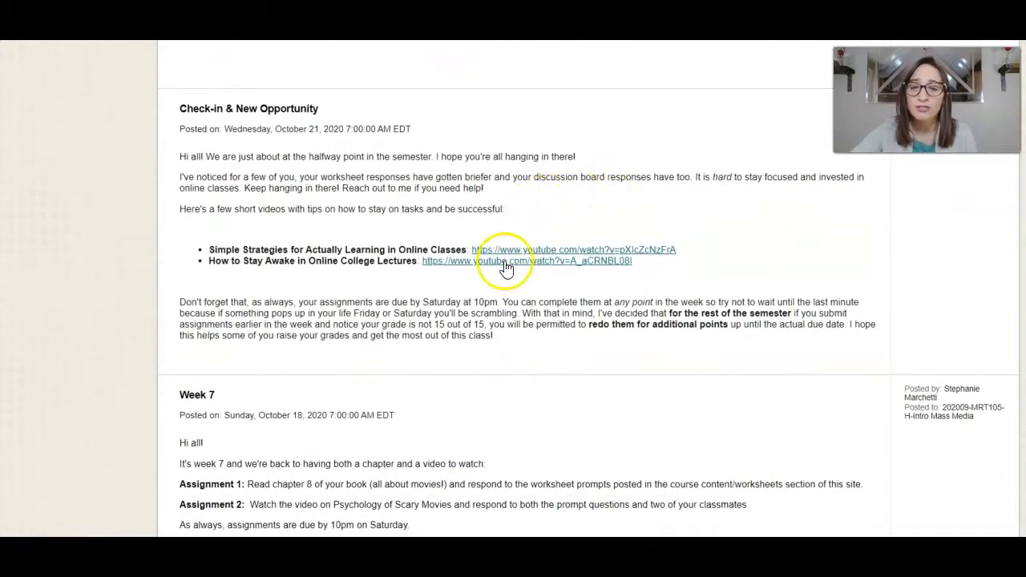
{"action": "scroll", "scroll_direction": "down", "scroll_amount": 3}
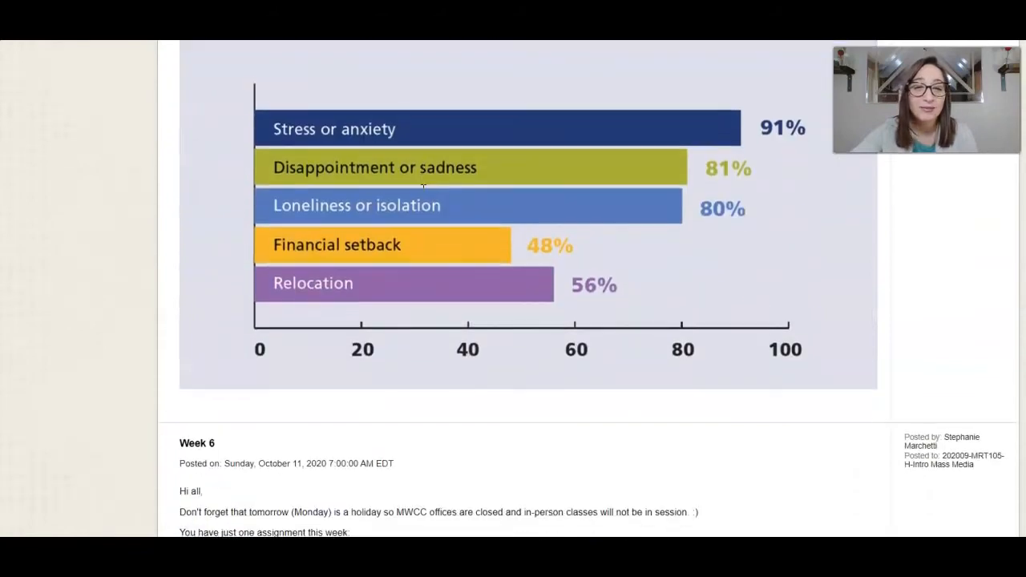
{"action": "scroll", "scroll_direction": "down", "scroll_amount": 3}
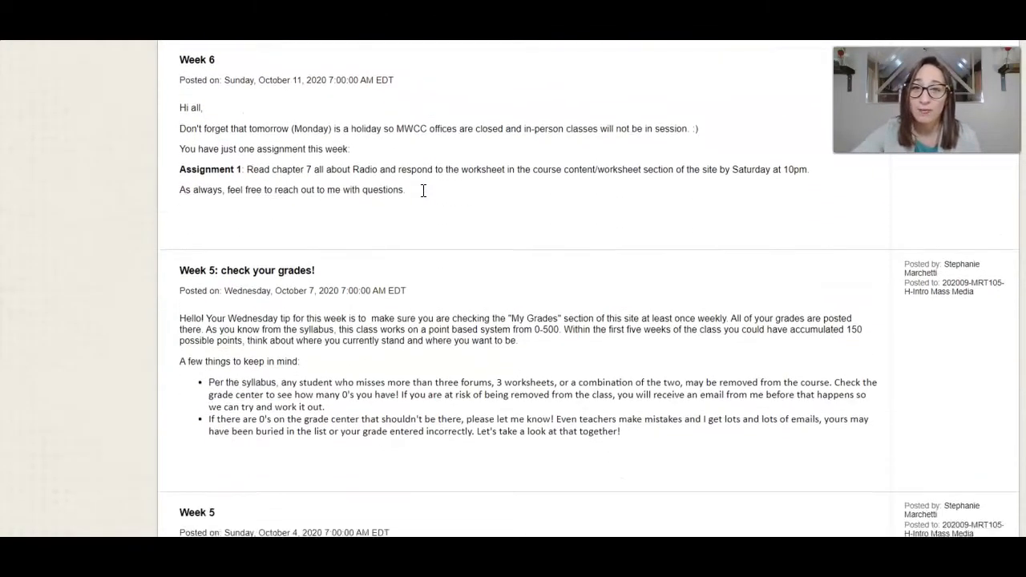
{"action": "scroll", "scroll_direction": "down", "scroll_amount": 3}
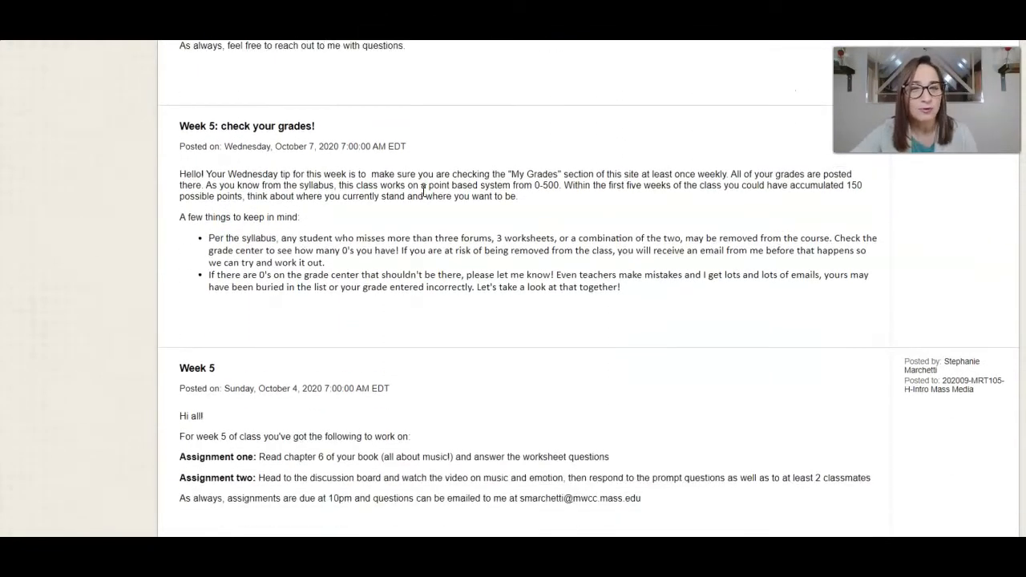
{"action": "scroll", "scroll_direction": "down", "scroll_amount": 3}
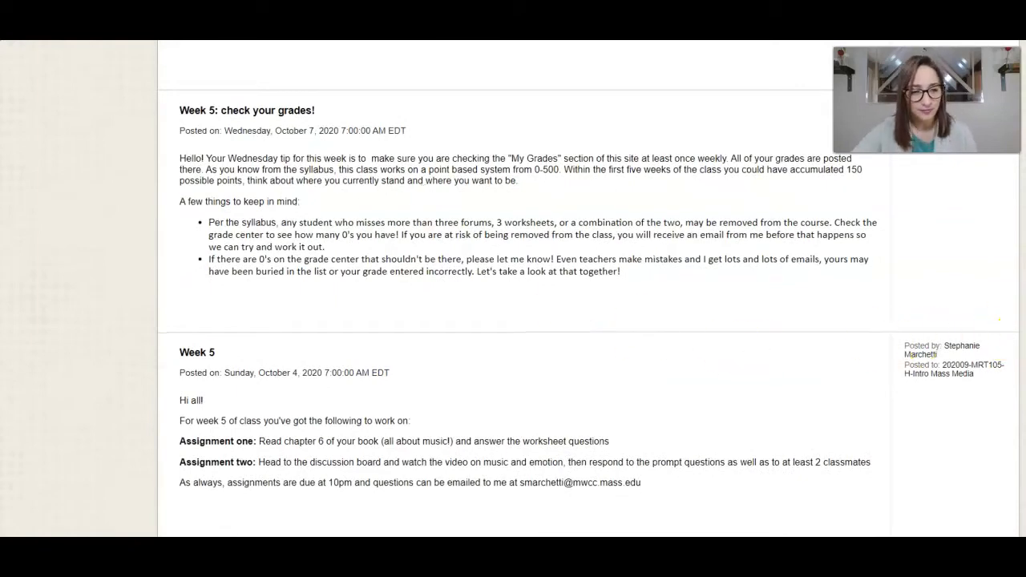
{"action": "scroll", "scroll_direction": "down", "scroll_amount": 3}
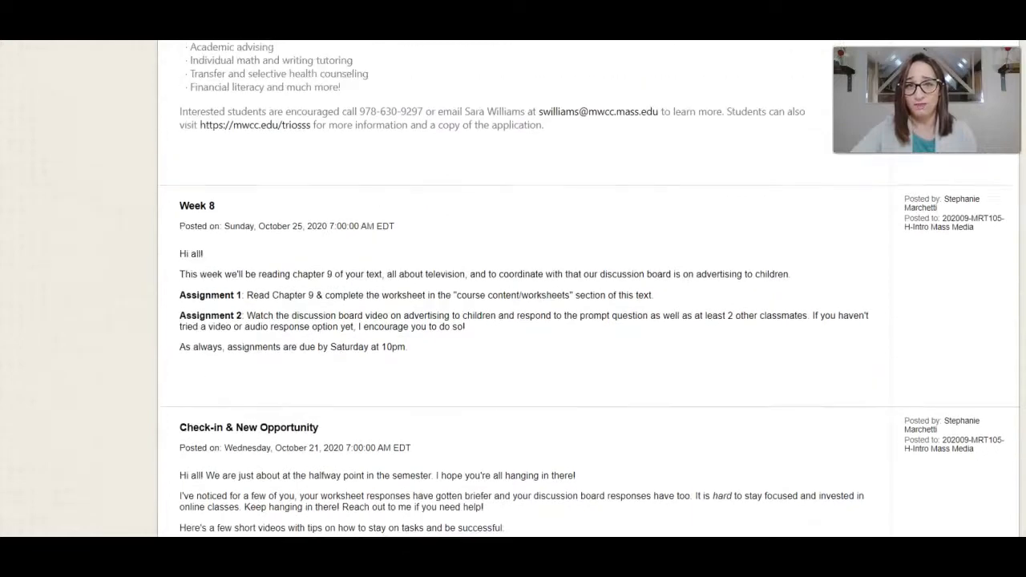
{"action": "scroll", "scroll_direction": "down", "scroll_amount": 3}
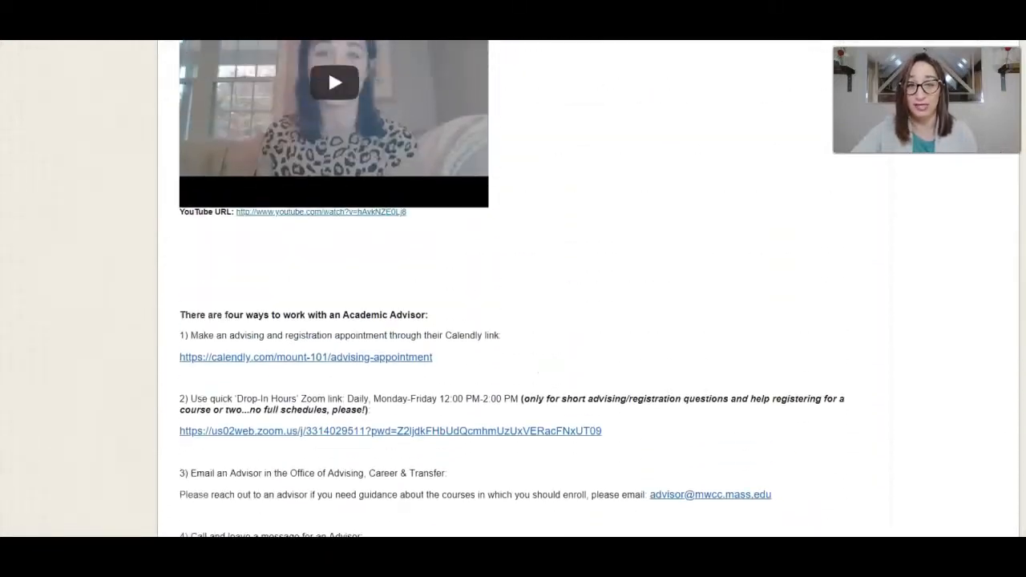
{"action": "scroll", "scroll_direction": "down", "scroll_amount": 3}
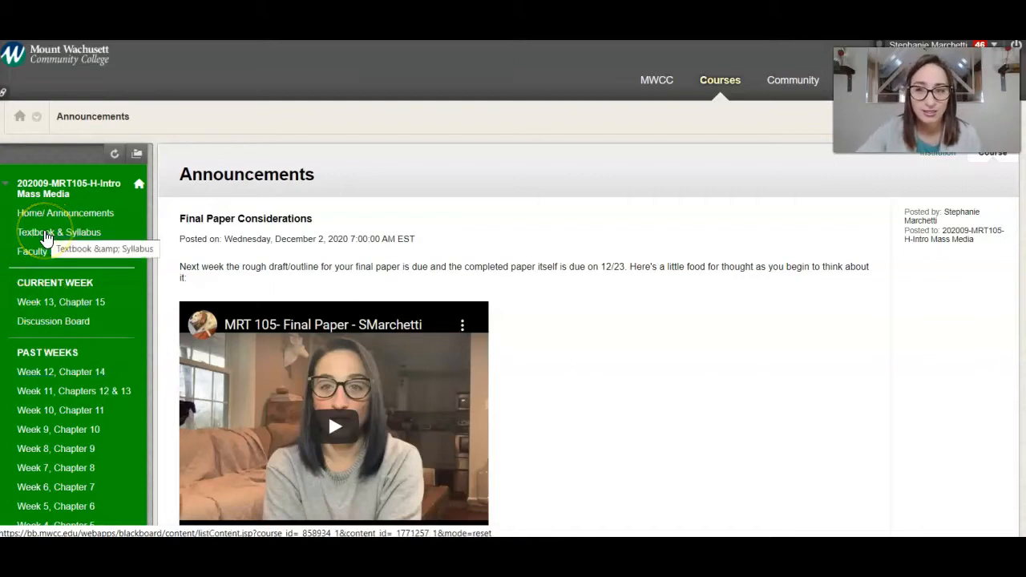
Download the MRT 105 Syllabus .docx from Textbook & Syllabus and open it in Word
{"action": "left_click", "coordinate": [58, 231]}
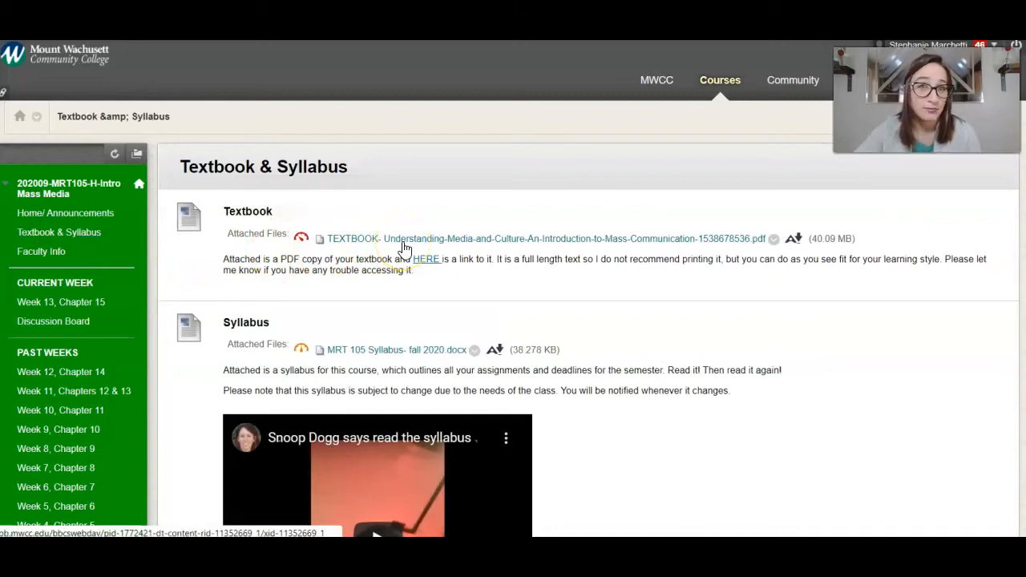
{"action": "left_click", "coordinate": [396, 349]}
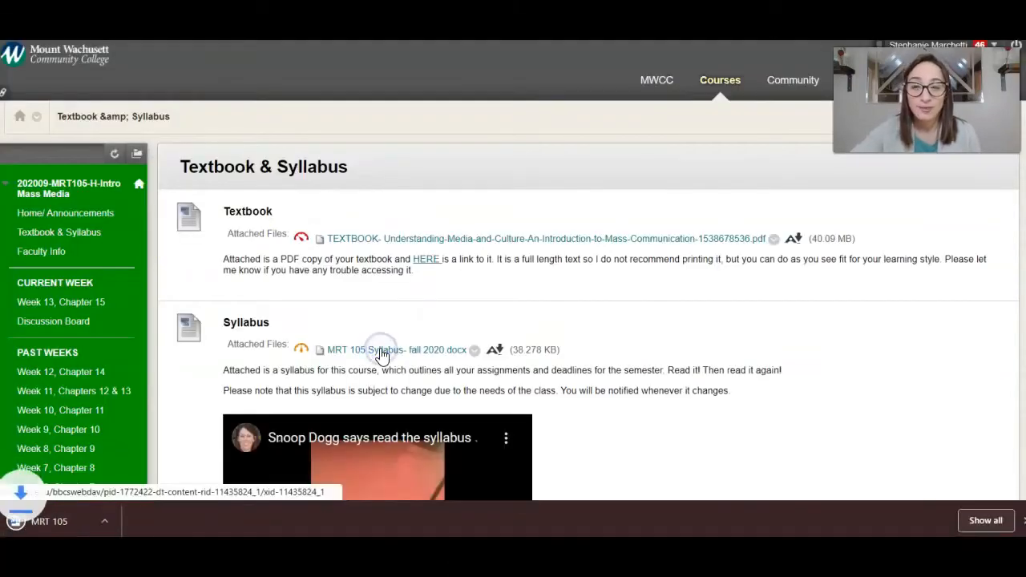
{"action": "left_click", "coordinate": [394, 350]}
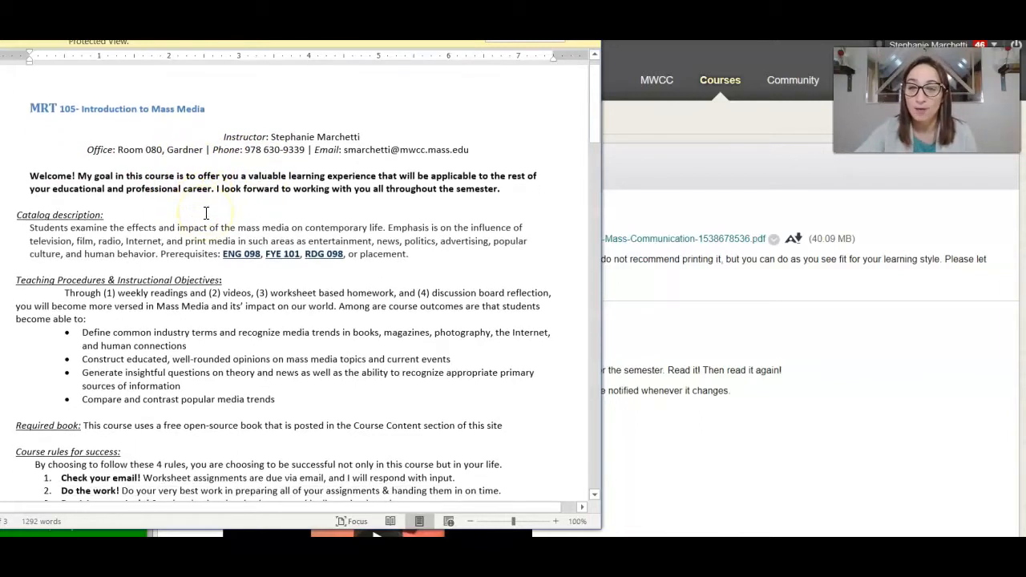
Scroll the syllabus through grading down to the Course Topics & Assignments schedule table
{"action": "scroll", "scroll_direction": "down", "scroll_amount": 3}
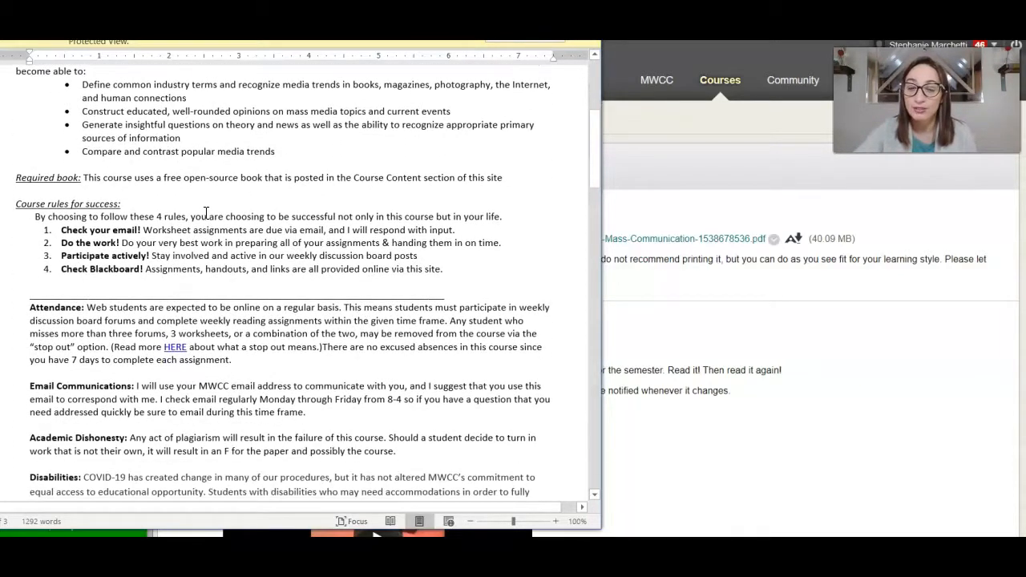
{"action": "scroll", "scroll_direction": "down", "scroll_amount": 3}
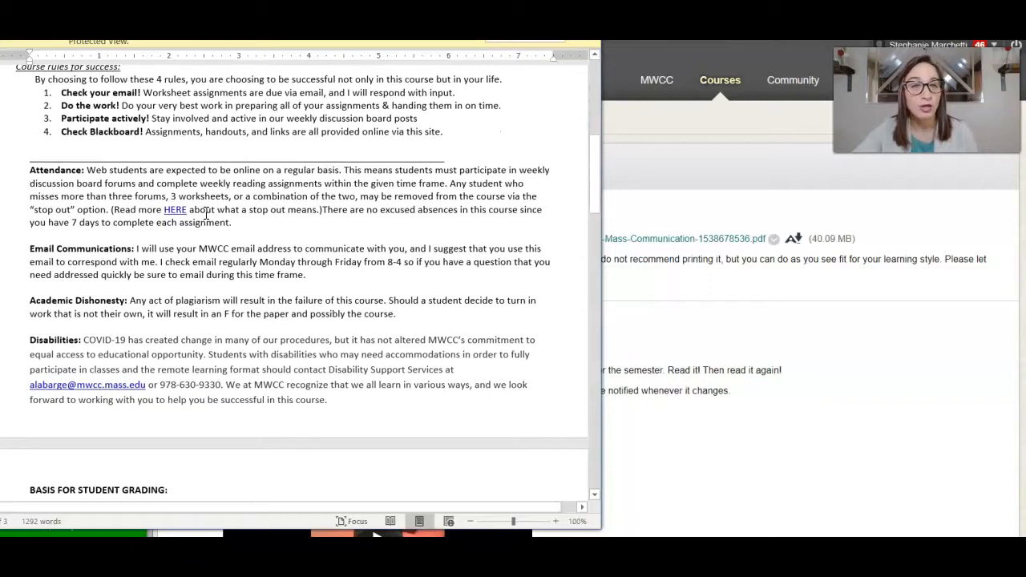
{"action": "scroll", "scroll_direction": "down", "scroll_amount": 3}
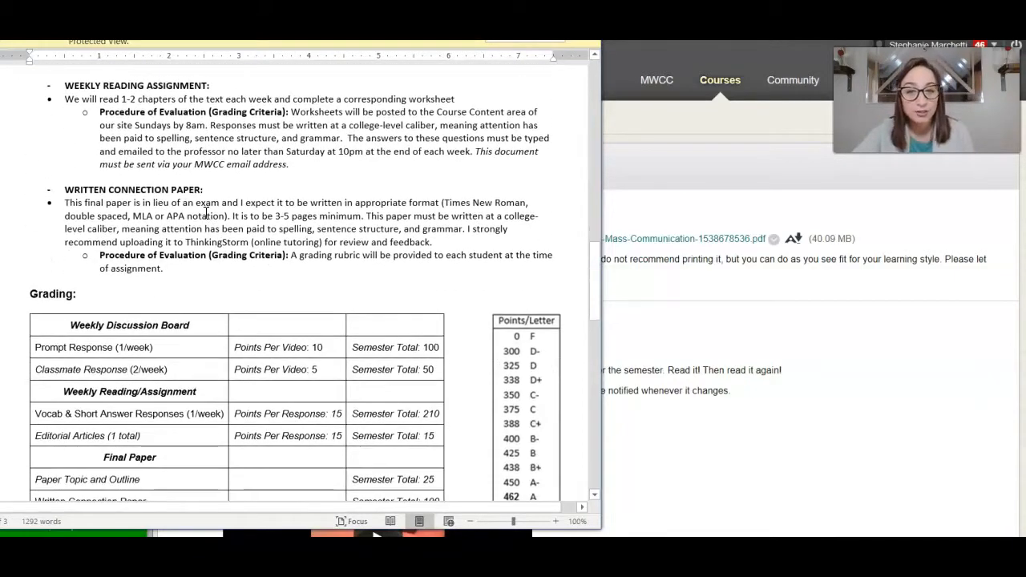
{"action": "scroll", "scroll_direction": "down", "scroll_amount": 3}
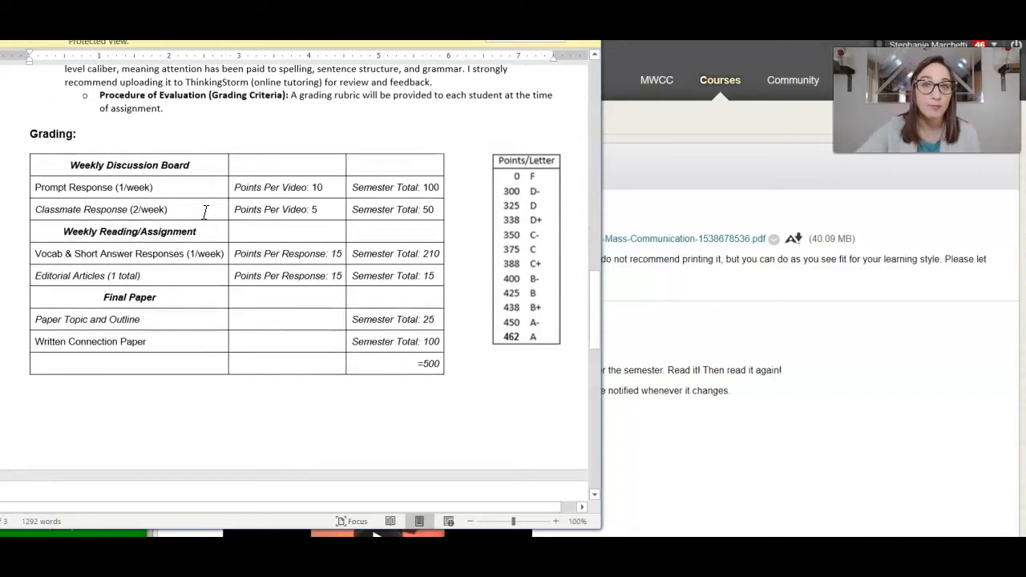
{"action": "scroll", "scroll_direction": "down", "scroll_amount": 3}
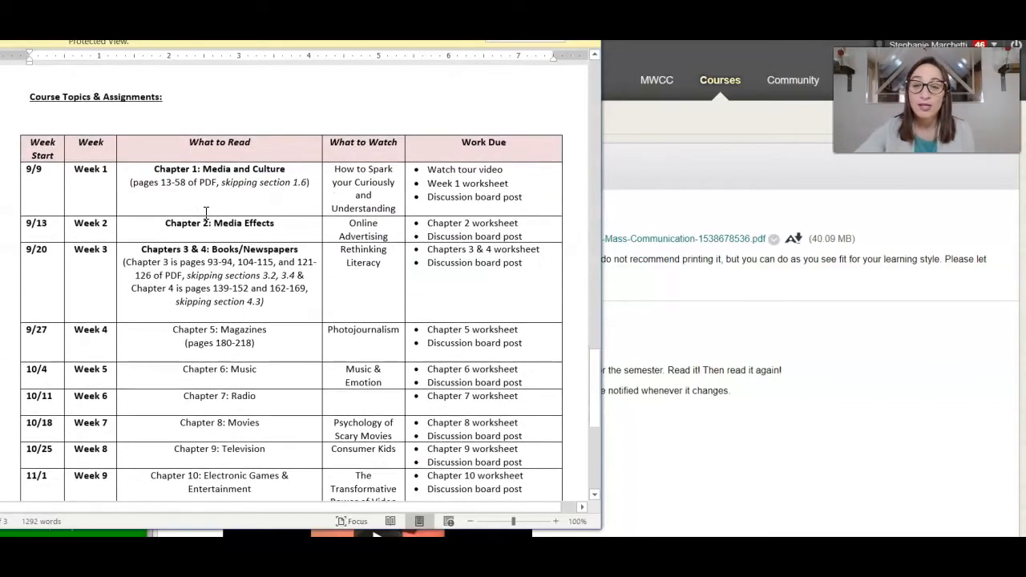
{"action": "scroll", "scroll_direction": "down", "scroll_amount": 3}
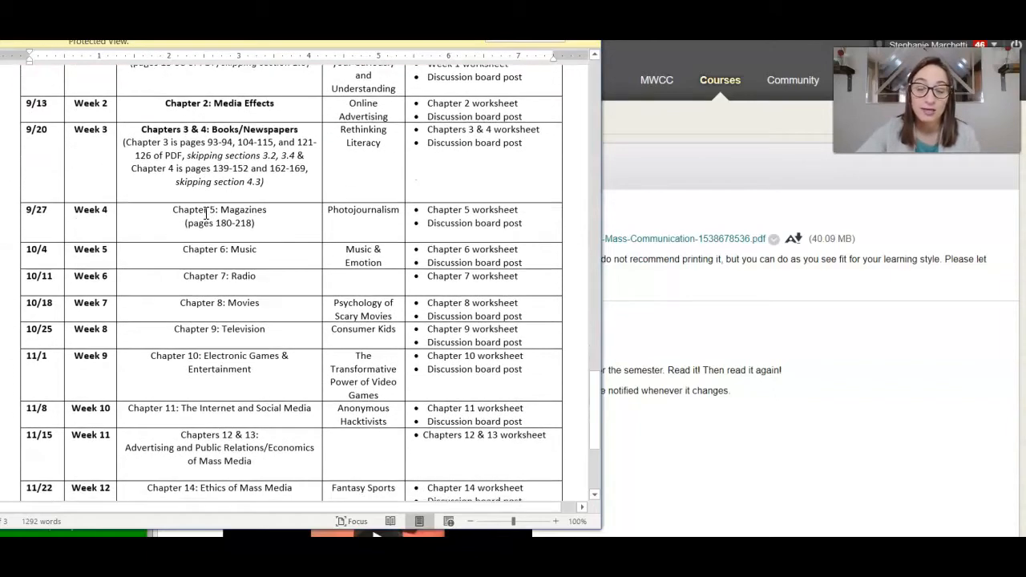
{"action": "scroll", "scroll_direction": "down", "scroll_amount": 3}
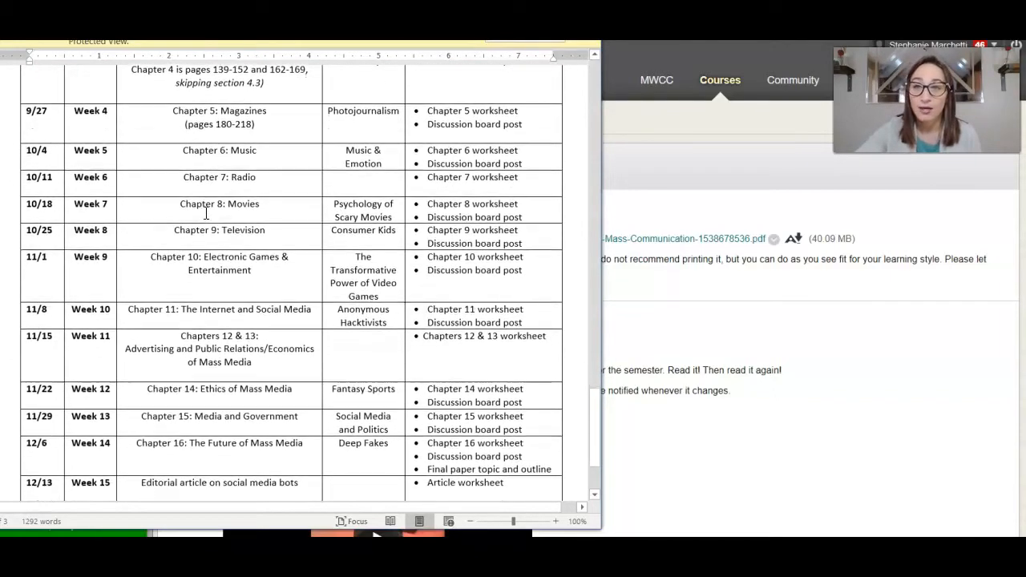
{"action": "scroll", "scroll_direction": "down", "scroll_amount": 3}
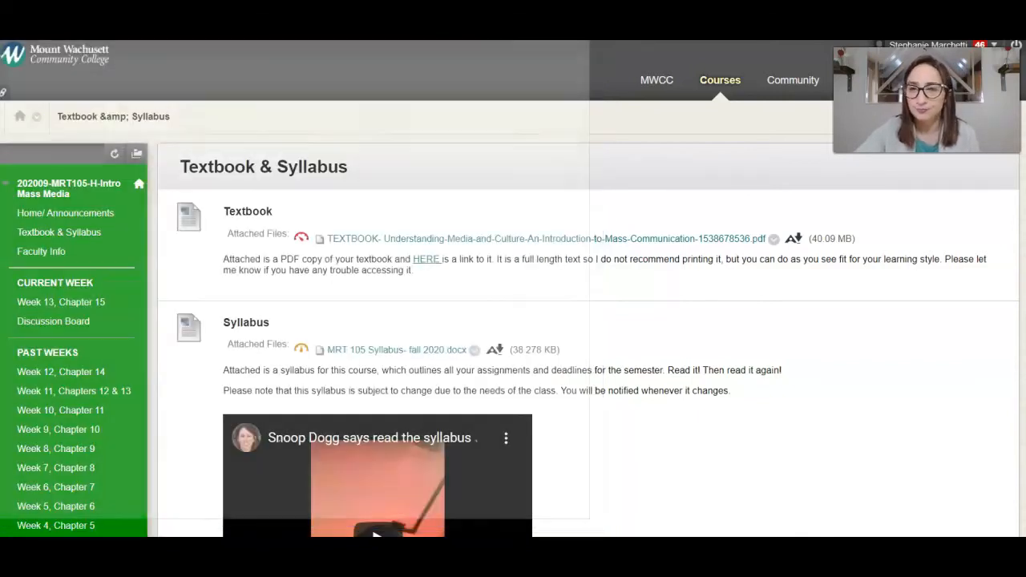
{"action": "left_click", "coordinate": [42, 251]}
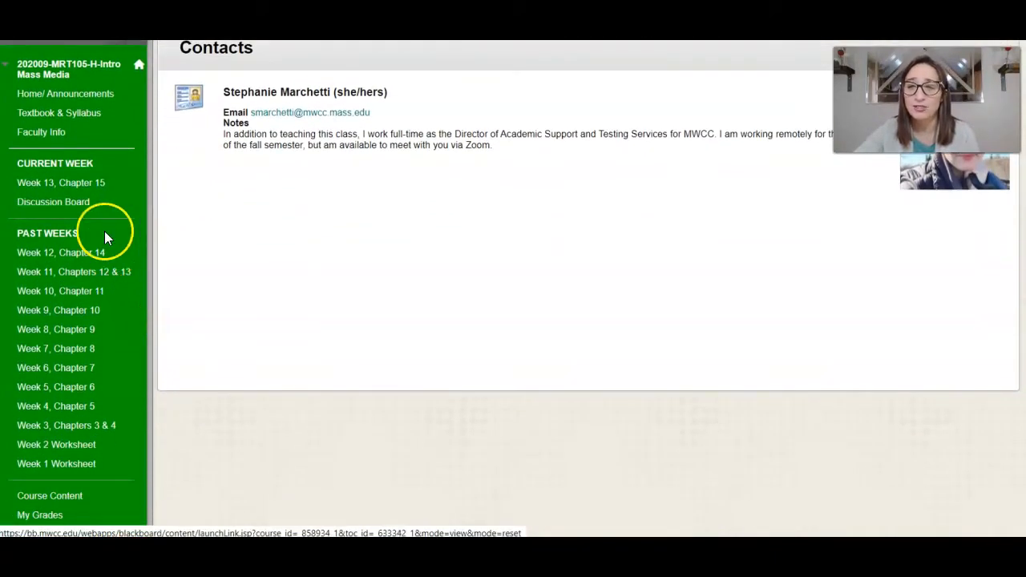
{"action": "mouse_move", "coordinate": [68, 176]}
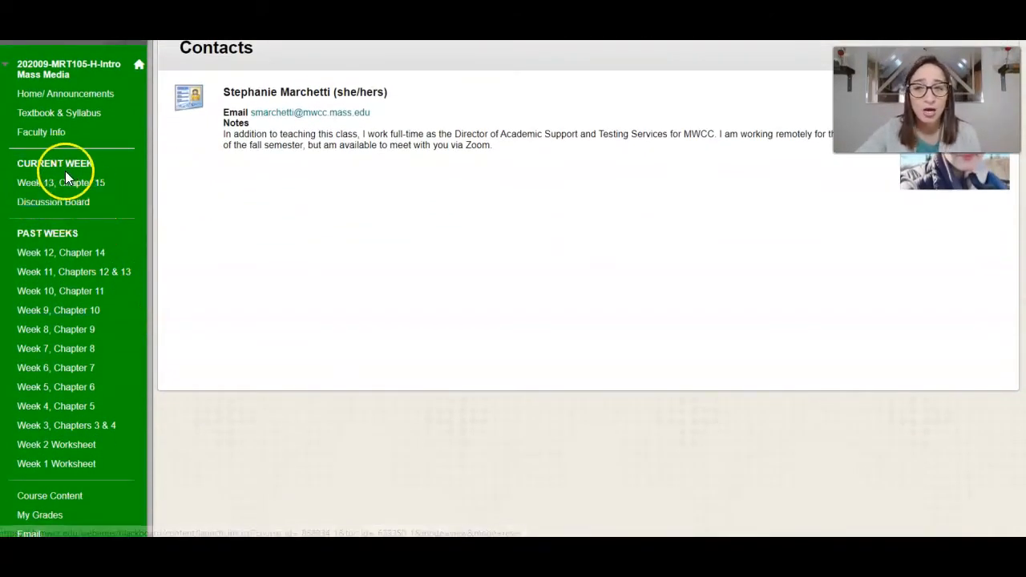
{"action": "mouse_move", "coordinate": [87, 478]}
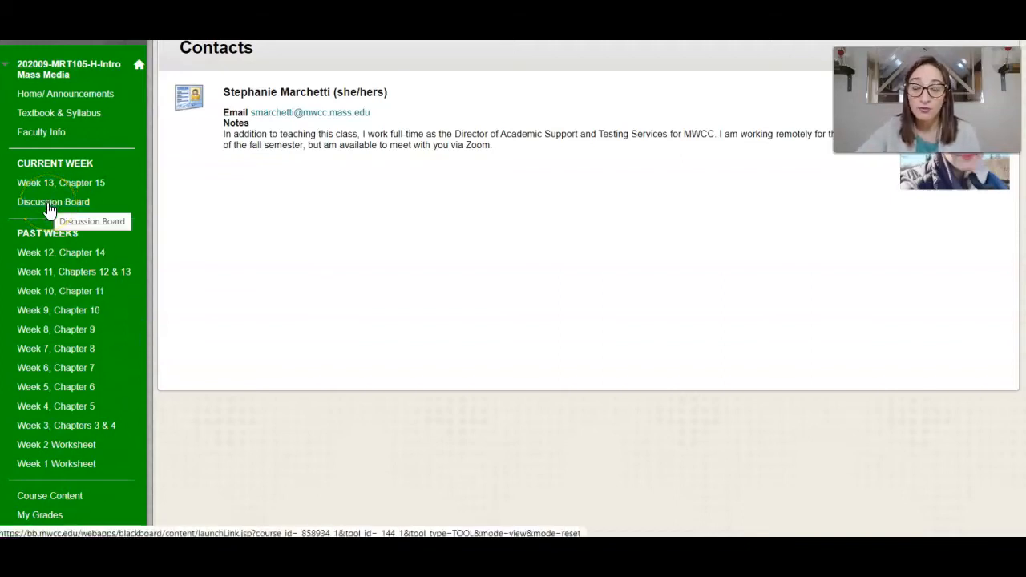
Browse the Discussion Board's weekly forum list and enter the Week 13: Social Media & Politics forum
{"action": "left_click", "coordinate": [53, 202]}
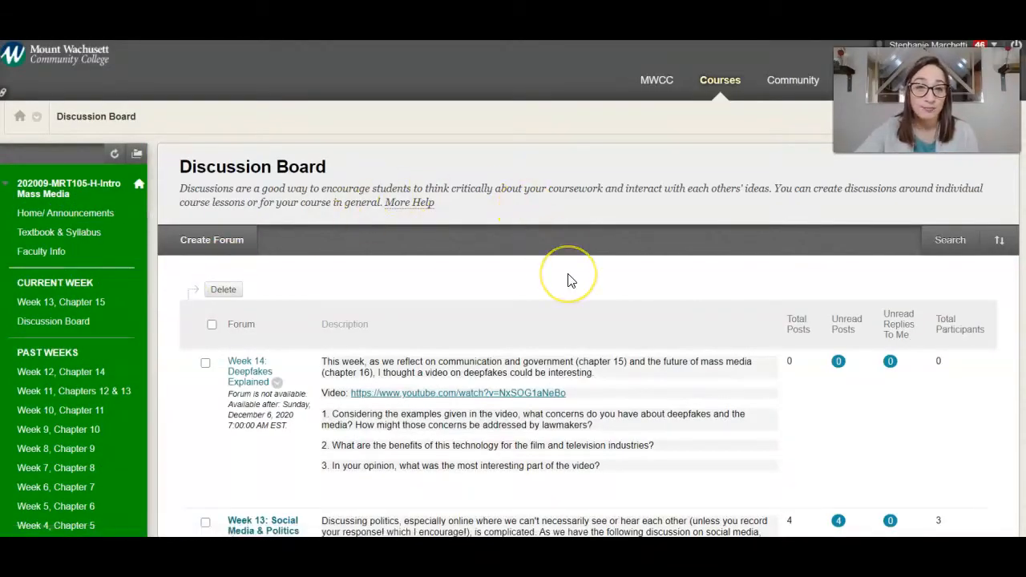
{"action": "scroll", "scroll_direction": "down", "scroll_amount": 3}
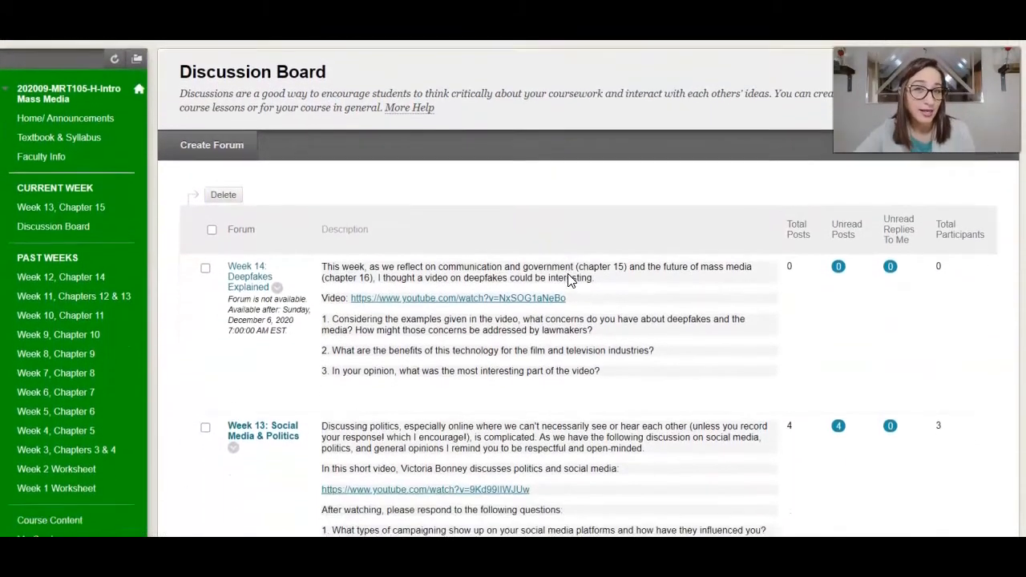
{"action": "scroll", "scroll_direction": "down", "scroll_amount": 3}
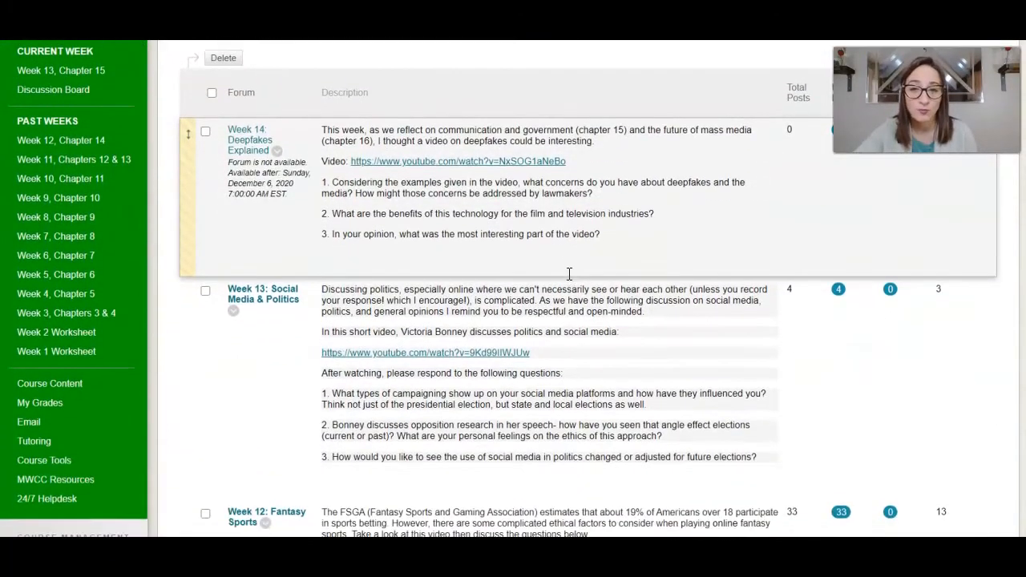
{"action": "scroll", "scroll_direction": "down", "scroll_amount": 3}
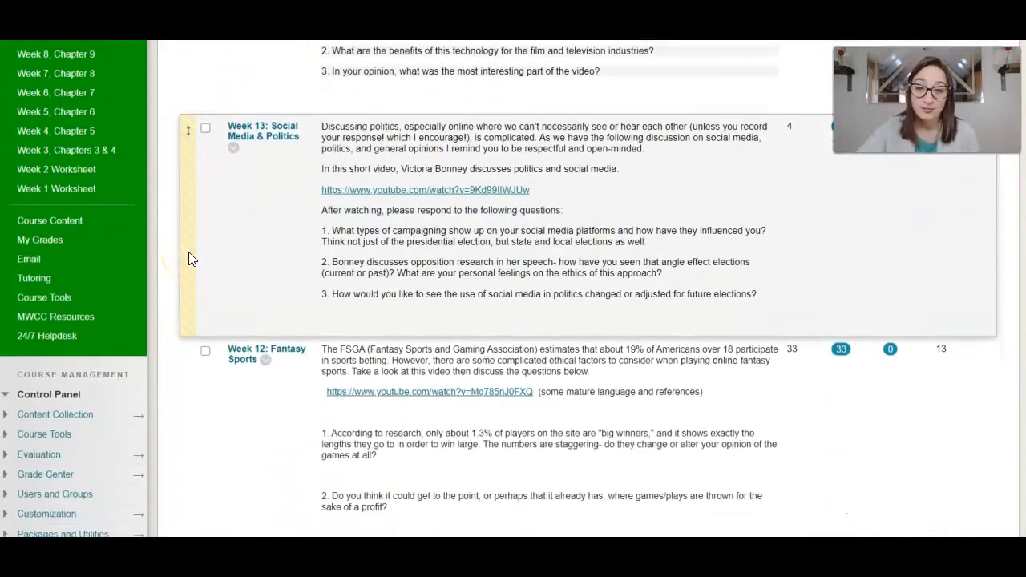
{"action": "scroll", "scroll_direction": "down", "scroll_amount": 3}
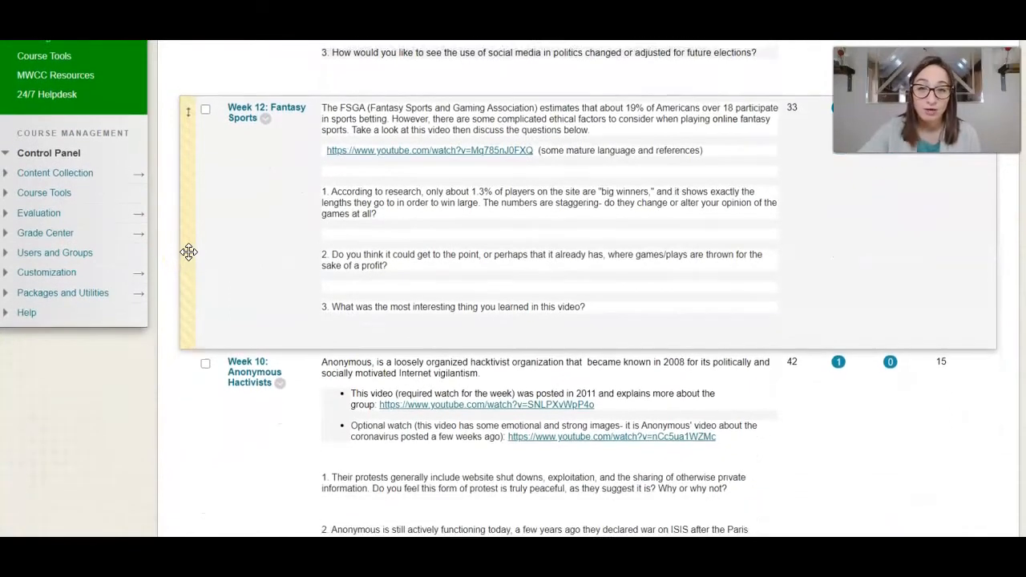
{"action": "scroll", "scroll_direction": "down", "scroll_amount": 3}
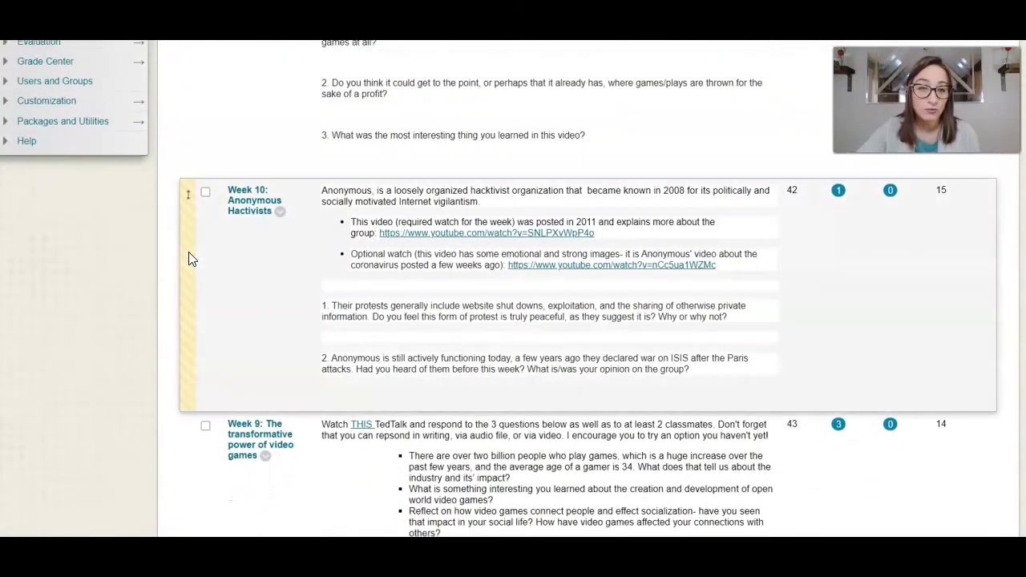
{"action": "scroll", "scroll_direction": "down", "scroll_amount": 3}
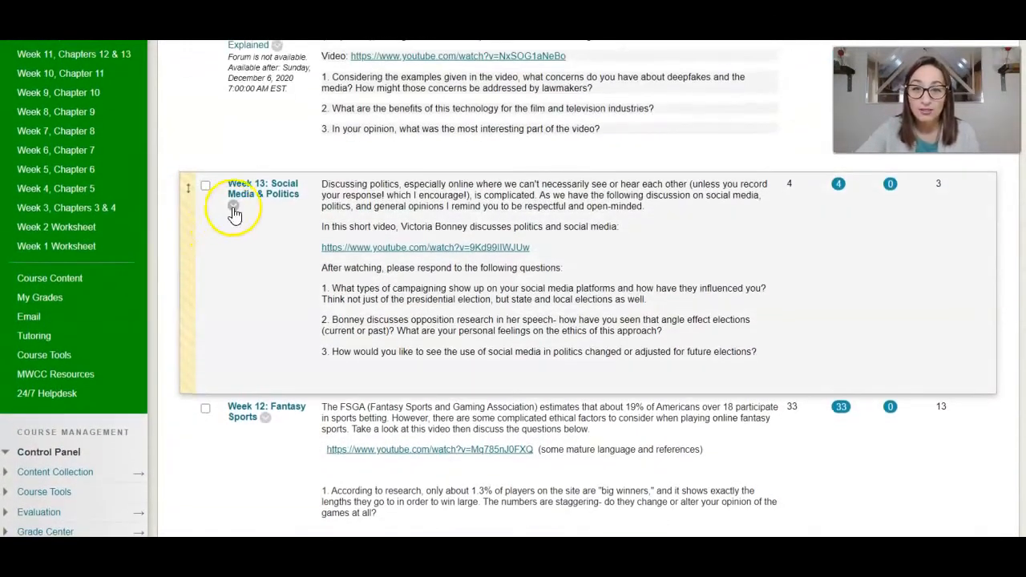
{"action": "mouse_move", "coordinate": [263, 190]}
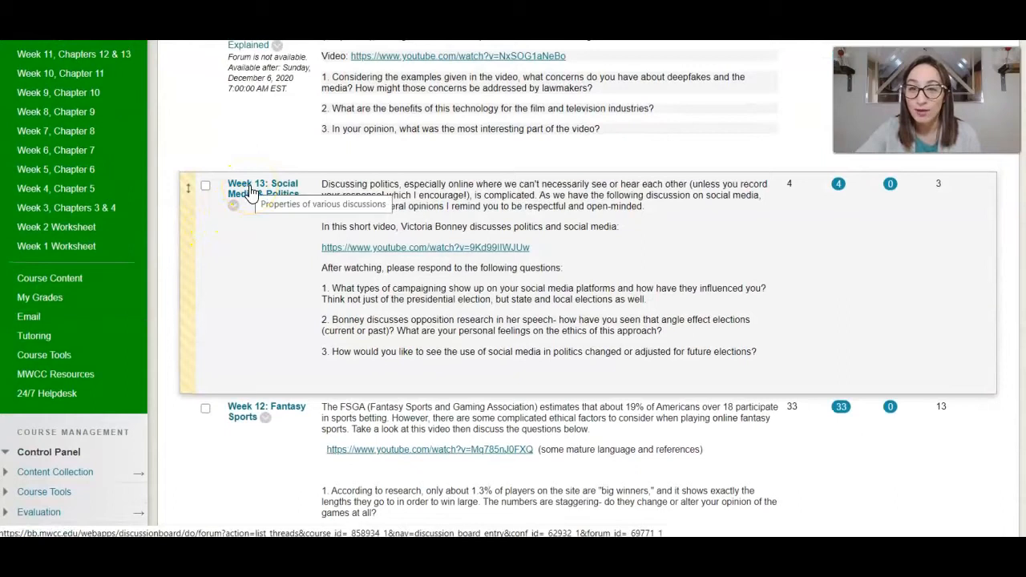
{"action": "left_click", "coordinate": [263, 189]}
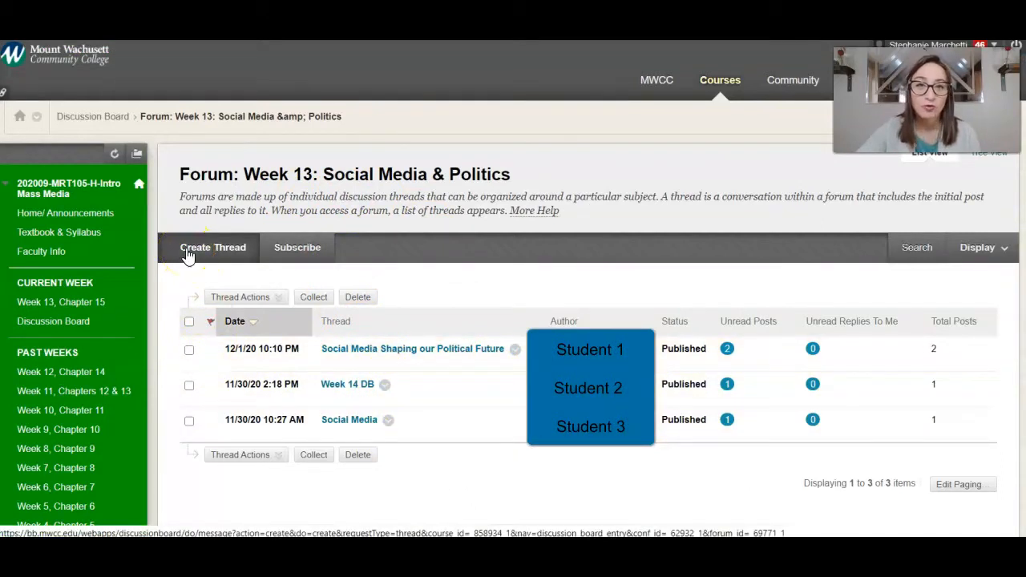
Start a new thread in the Week 13 forum, then go back to the forum list via the breadcrumb
{"action": "left_click", "coordinate": [212, 247]}
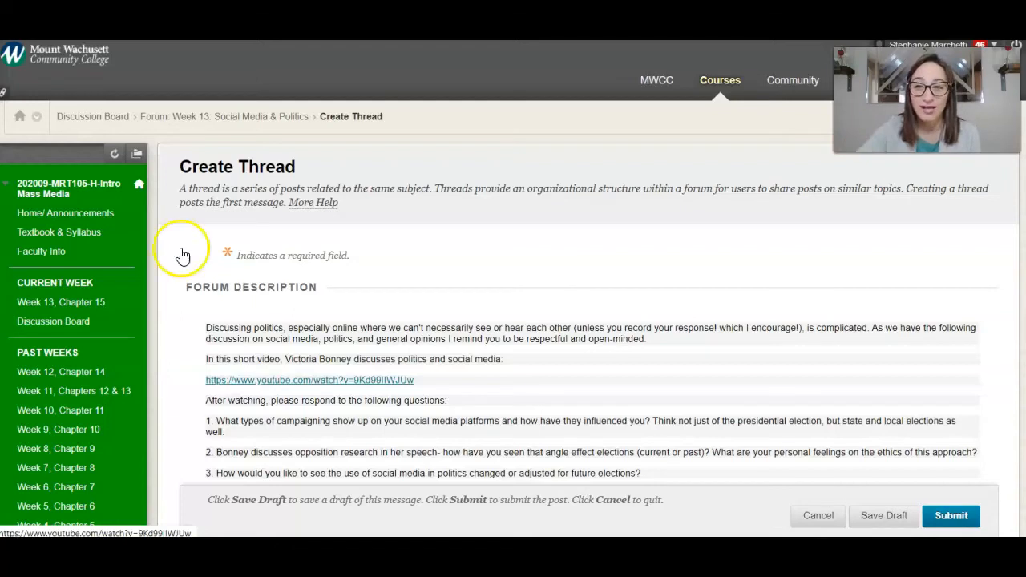
{"action": "left_click", "coordinate": [53, 320]}
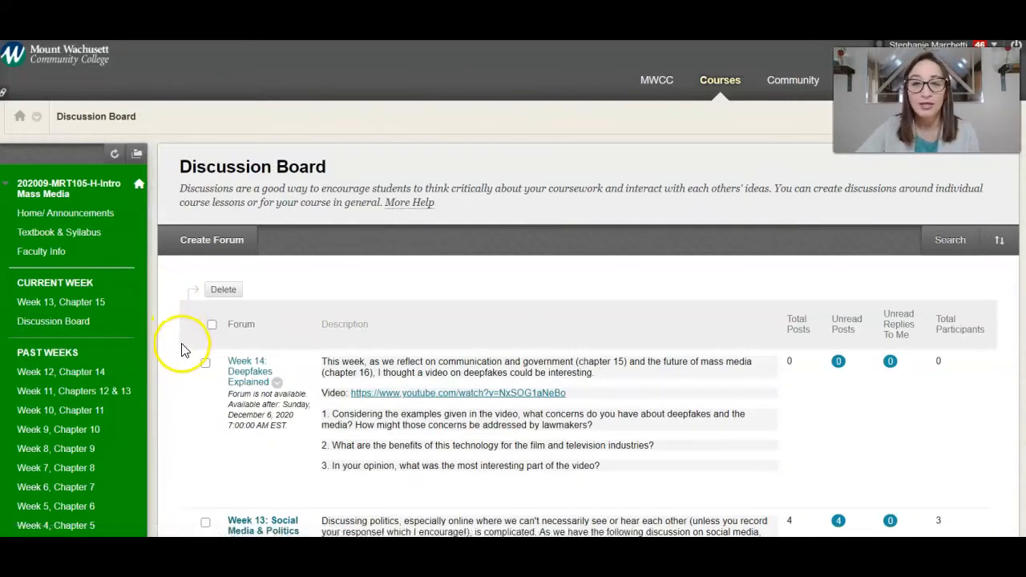
Re-enter the Week 13: Social Media & Politics forum and start another new thread
{"action": "scroll", "scroll_direction": "down", "scroll_amount": 3}
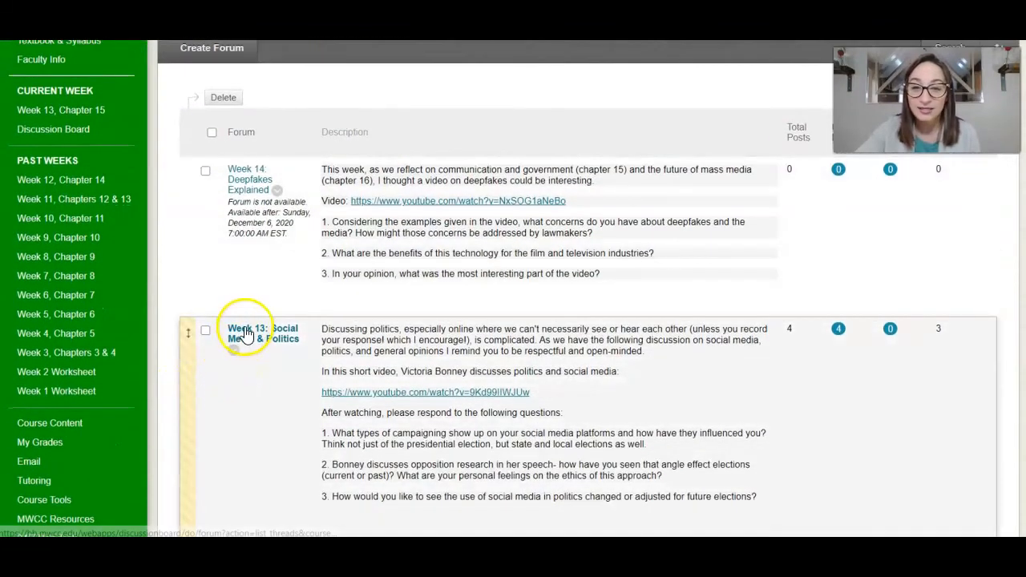
{"action": "left_click", "coordinate": [249, 334]}
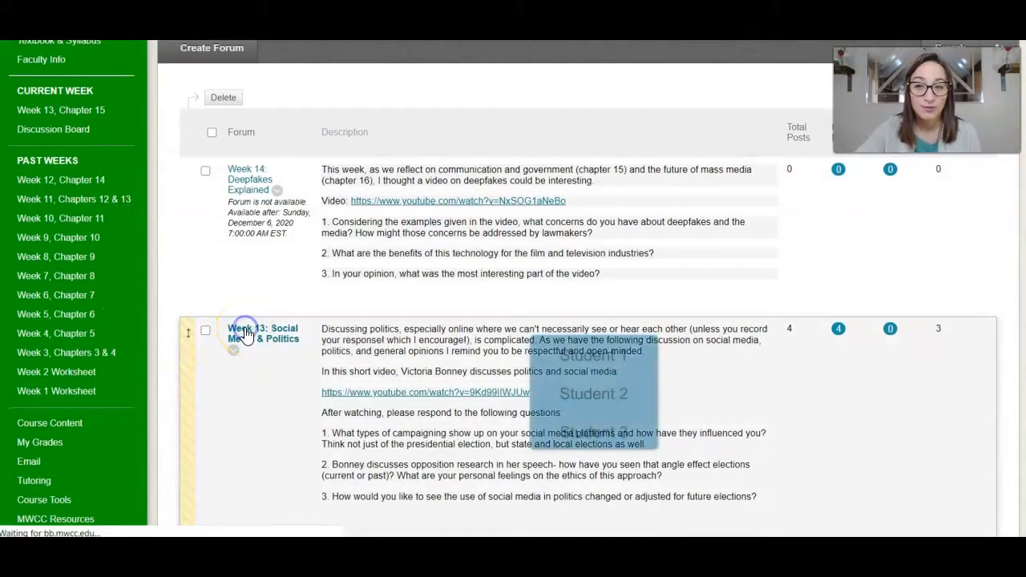
{"action": "left_click", "coordinate": [263, 332]}
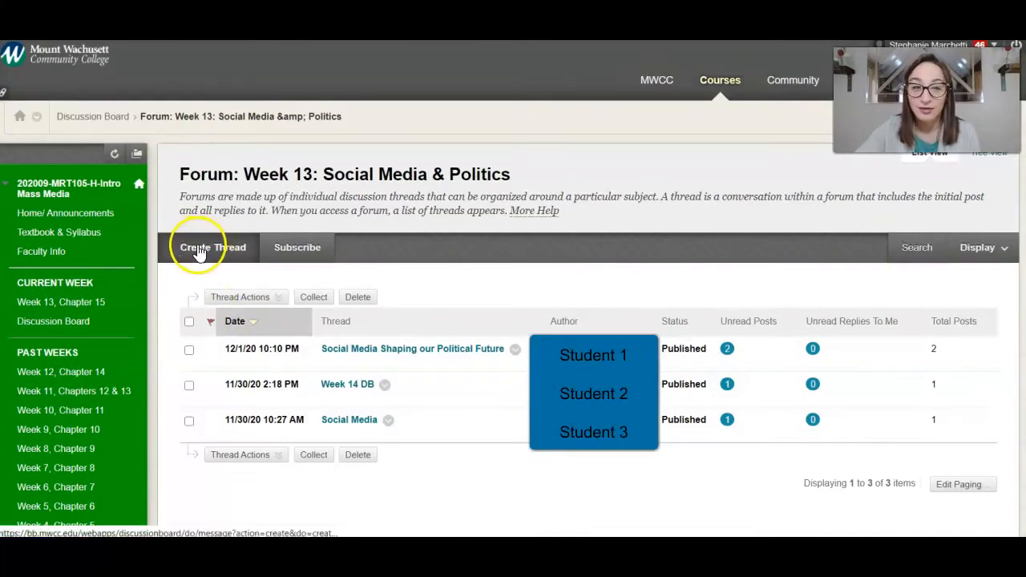
{"action": "left_click", "coordinate": [212, 247]}
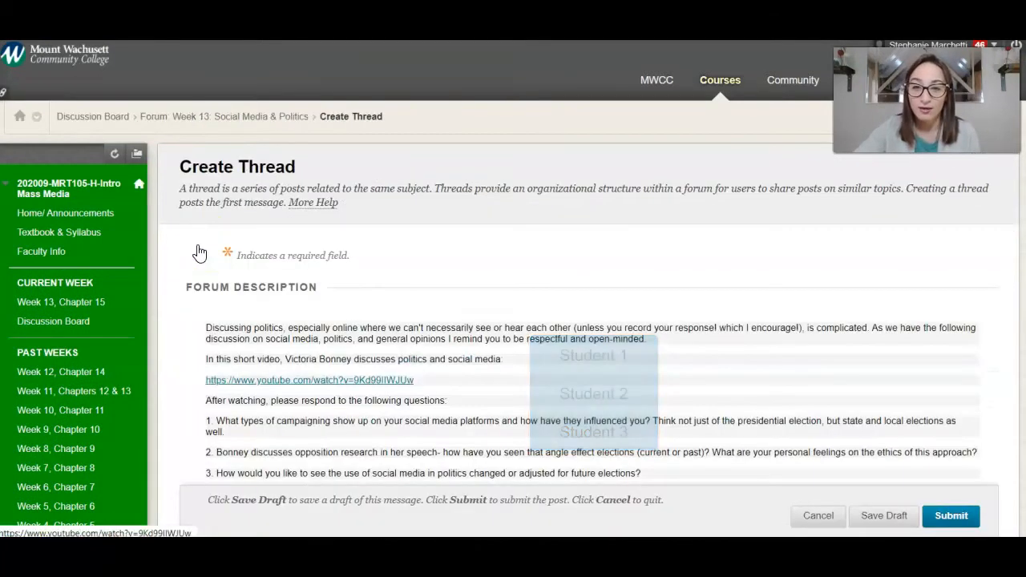
Scroll down the Create Thread form and cancel the draft to return to the thread list
{"action": "scroll", "scroll_direction": "down", "scroll_amount": 3}
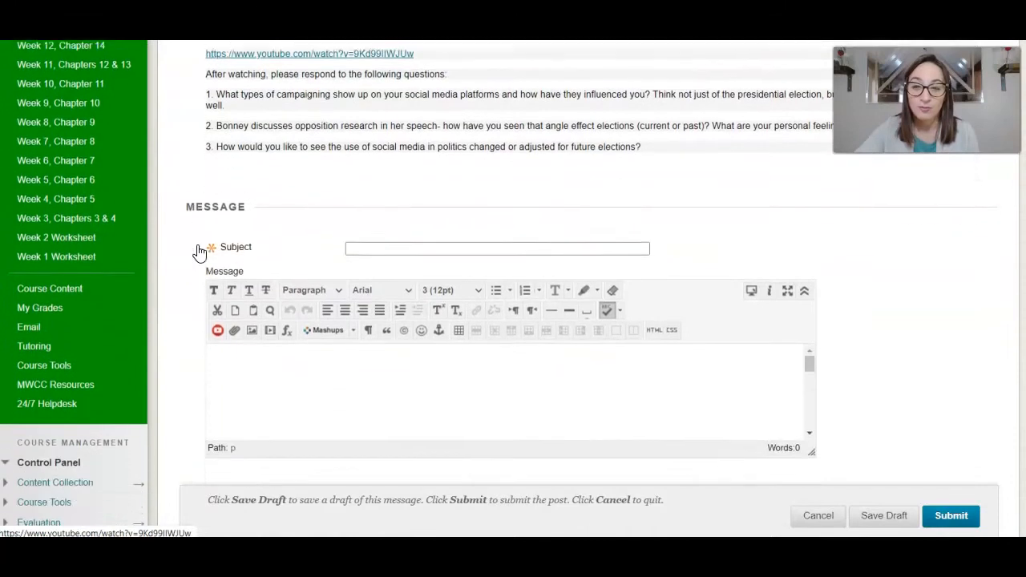
{"action": "scroll", "scroll_direction": "down", "scroll_amount": 3}
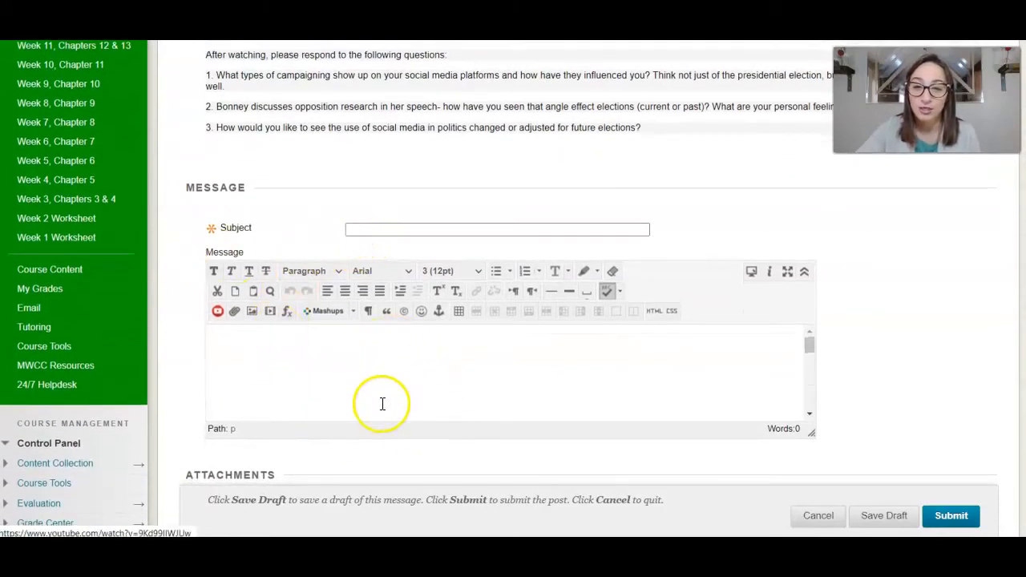
{"action": "scroll", "scroll_direction": "down", "scroll_amount": 3}
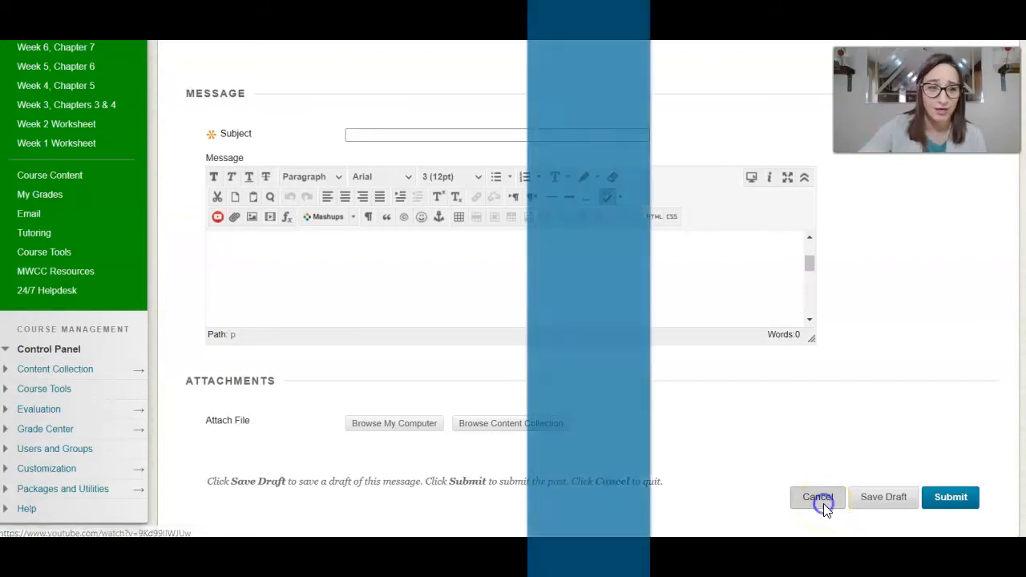
{"action": "left_click", "coordinate": [818, 497]}
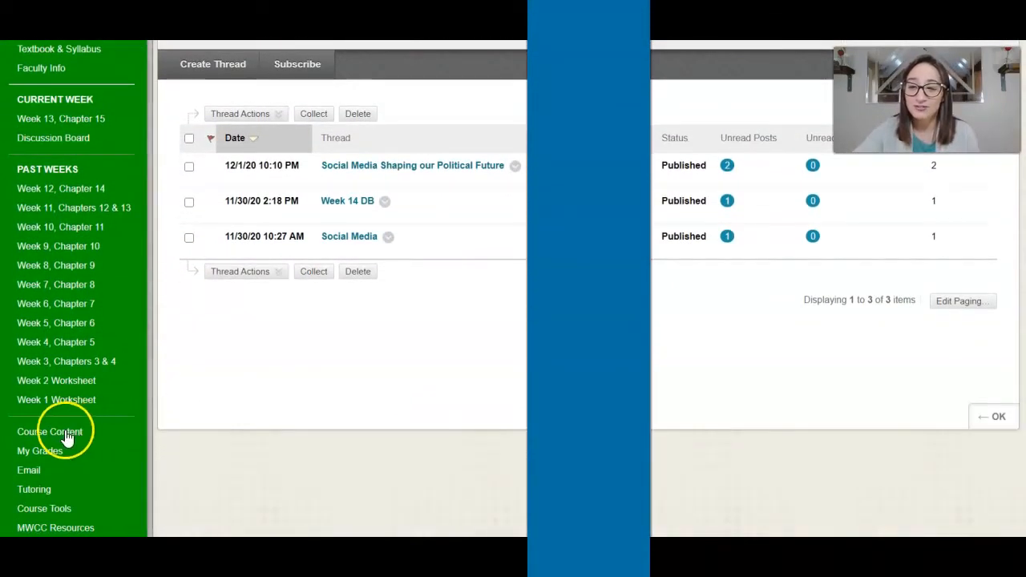
Show the Course Content page and scroll through the weekly worksheets down to Week 13
{"action": "left_click", "coordinate": [50, 431]}
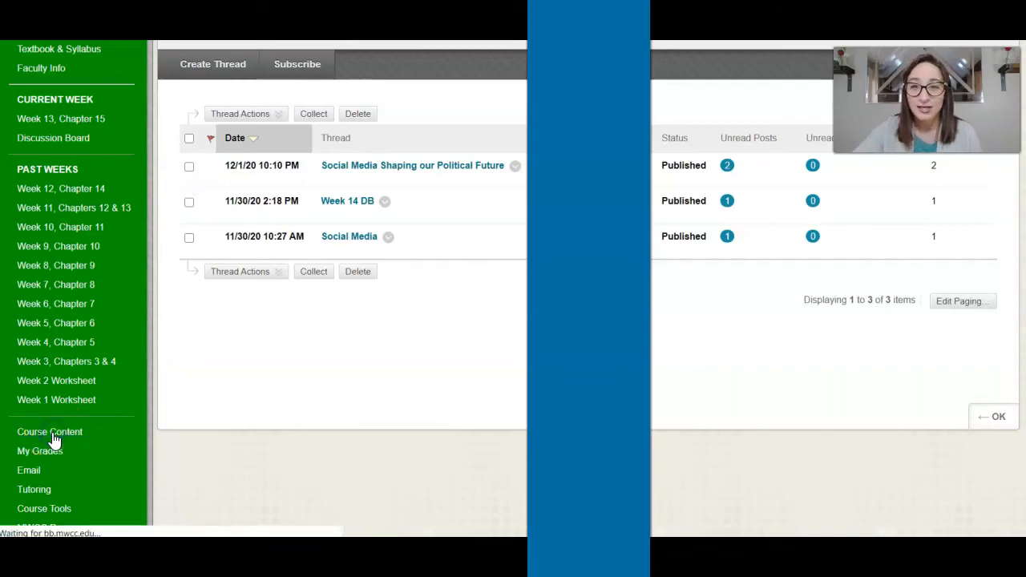
{"action": "left_click", "coordinate": [48, 431]}
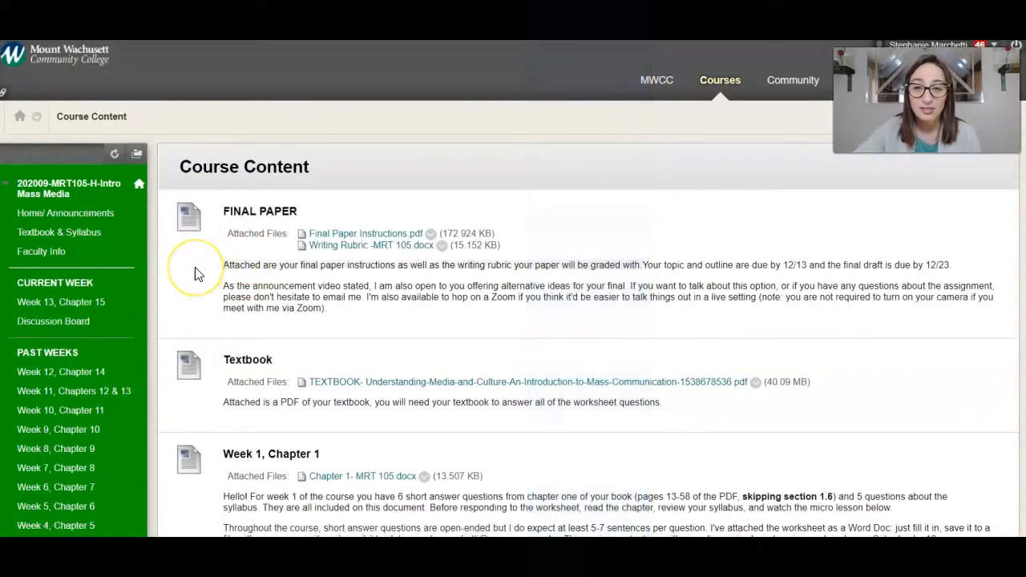
{"action": "scroll", "scroll_direction": "down", "scroll_amount": 3}
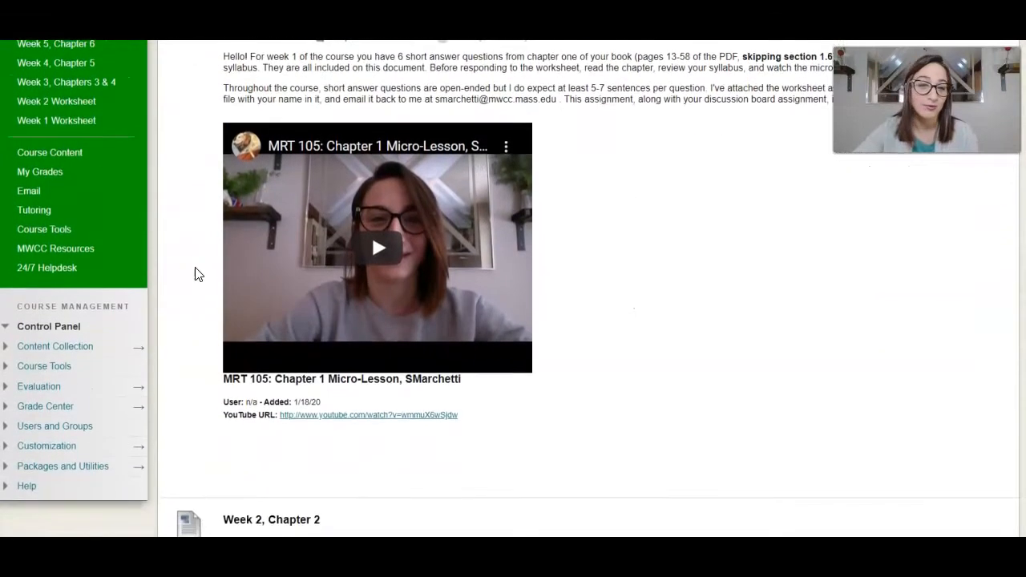
{"action": "scroll", "scroll_direction": "down", "scroll_amount": 3}
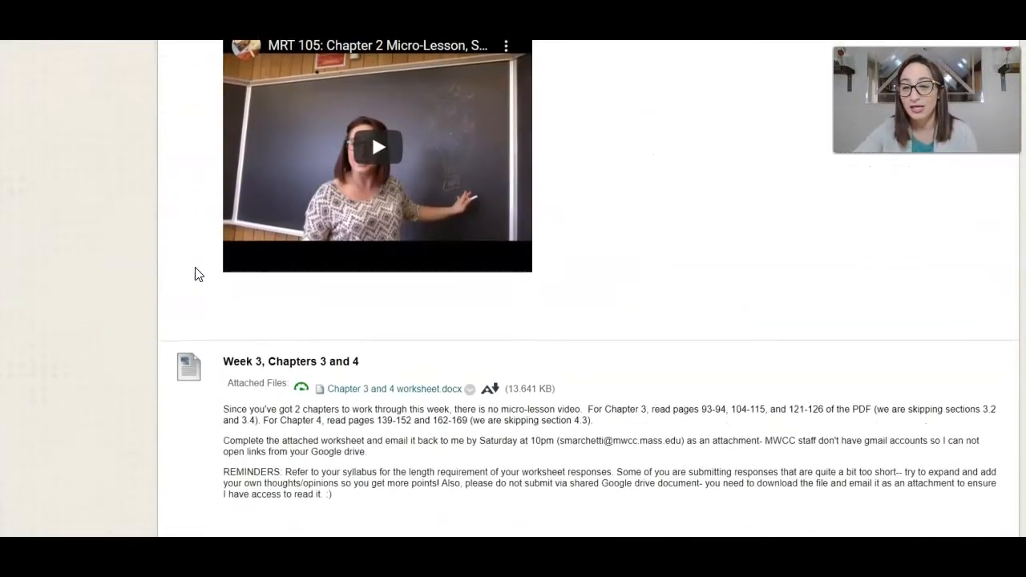
{"action": "scroll", "scroll_direction": "down", "scroll_amount": 3}
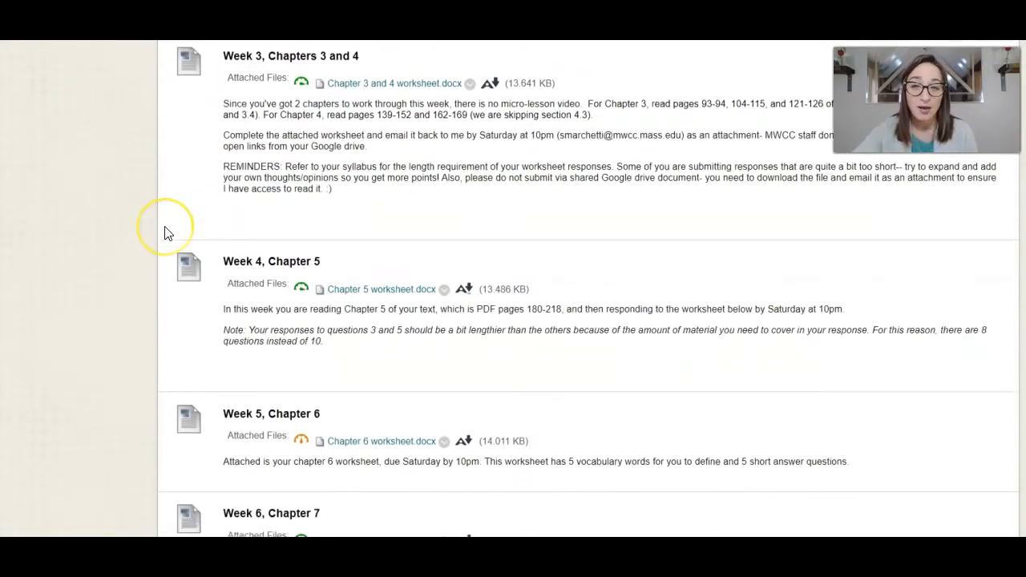
{"action": "scroll", "scroll_direction": "down", "scroll_amount": 3}
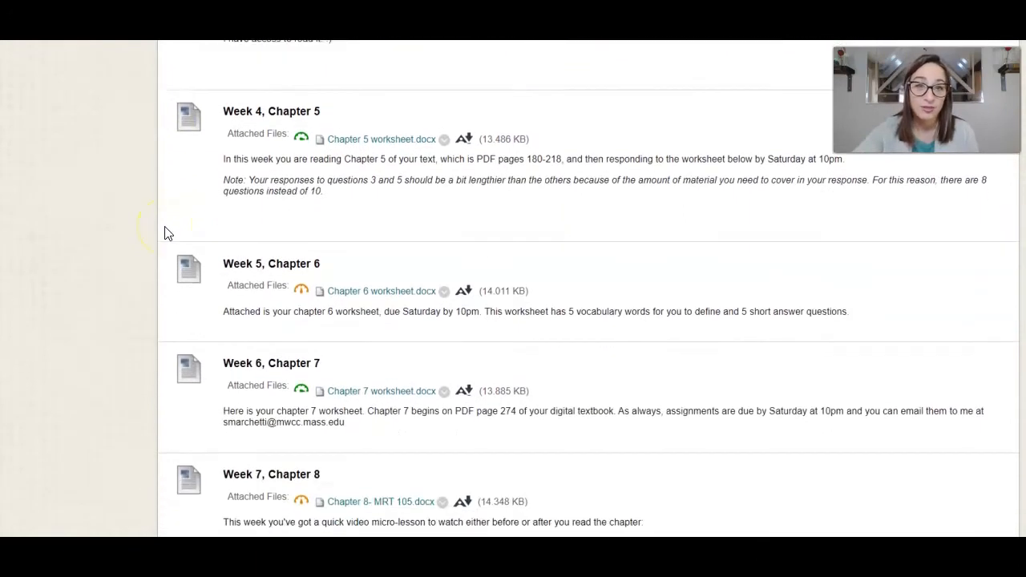
{"action": "scroll", "scroll_direction": "down", "scroll_amount": 3}
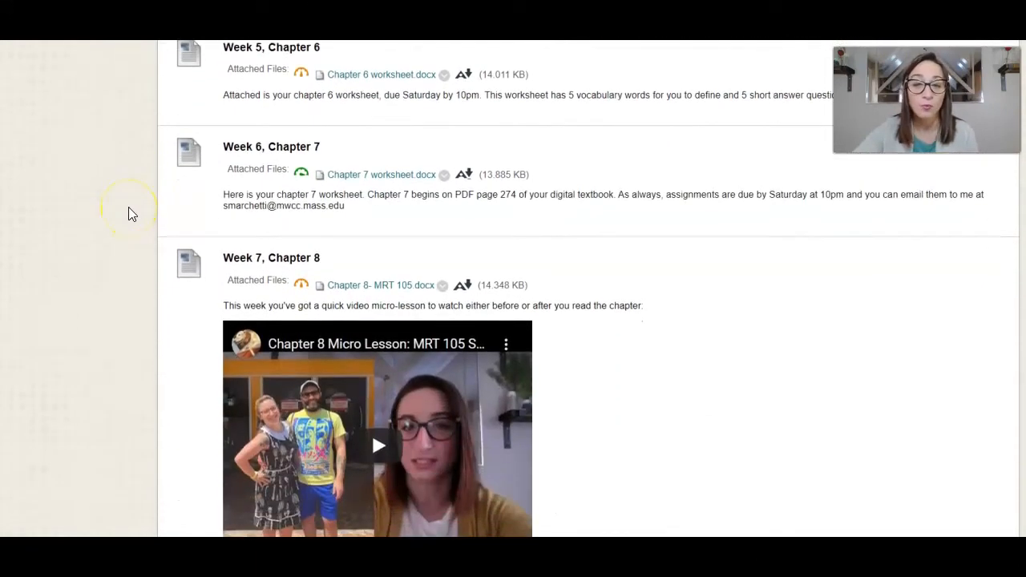
{"action": "scroll", "scroll_direction": "down", "scroll_amount": 3}
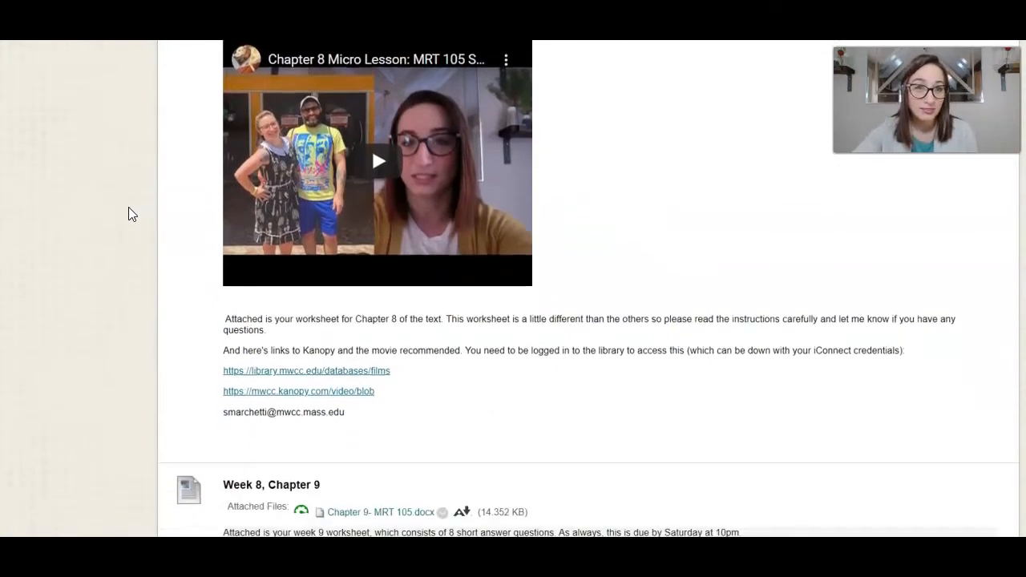
{"action": "scroll", "scroll_direction": "down", "scroll_amount": 3}
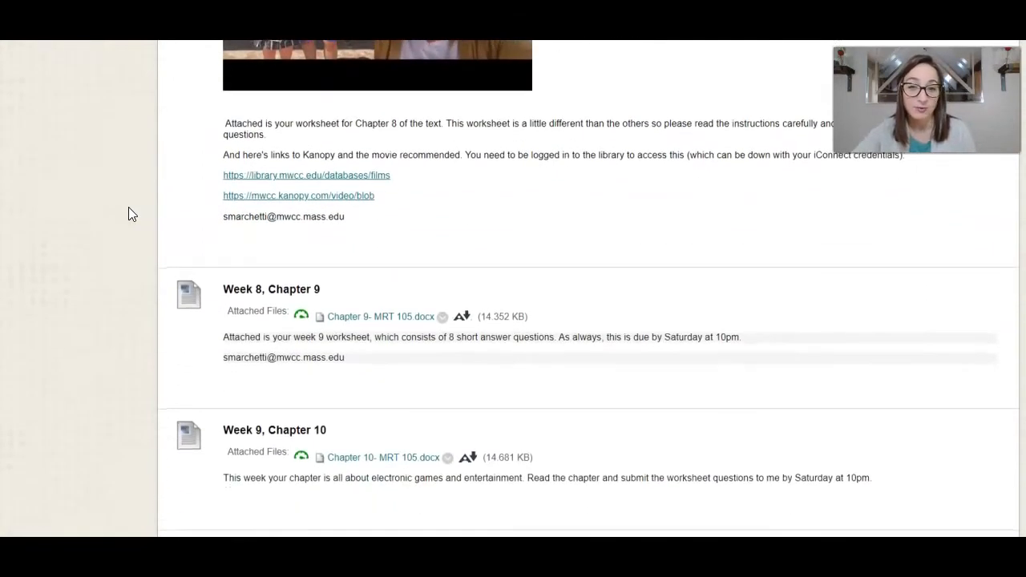
{"action": "scroll", "scroll_direction": "down", "scroll_amount": 3}
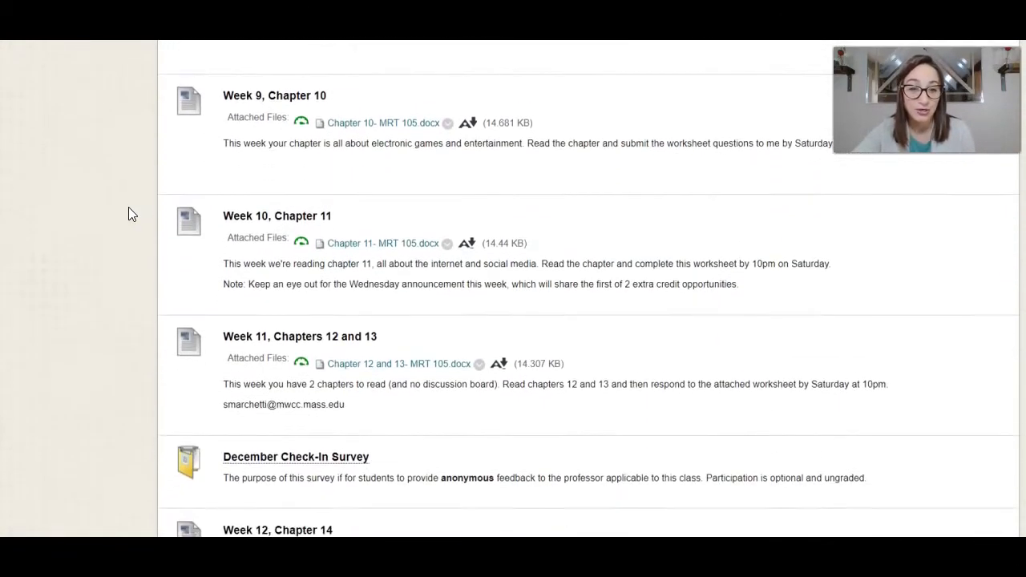
{"action": "scroll", "scroll_direction": "down", "scroll_amount": 3}
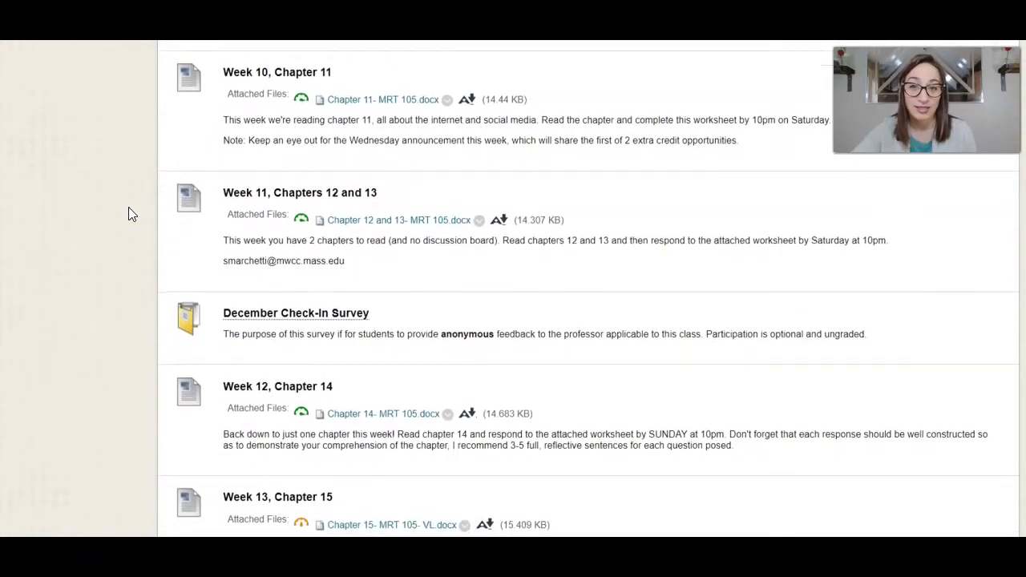
{"action": "scroll", "scroll_direction": "down", "scroll_amount": 3}
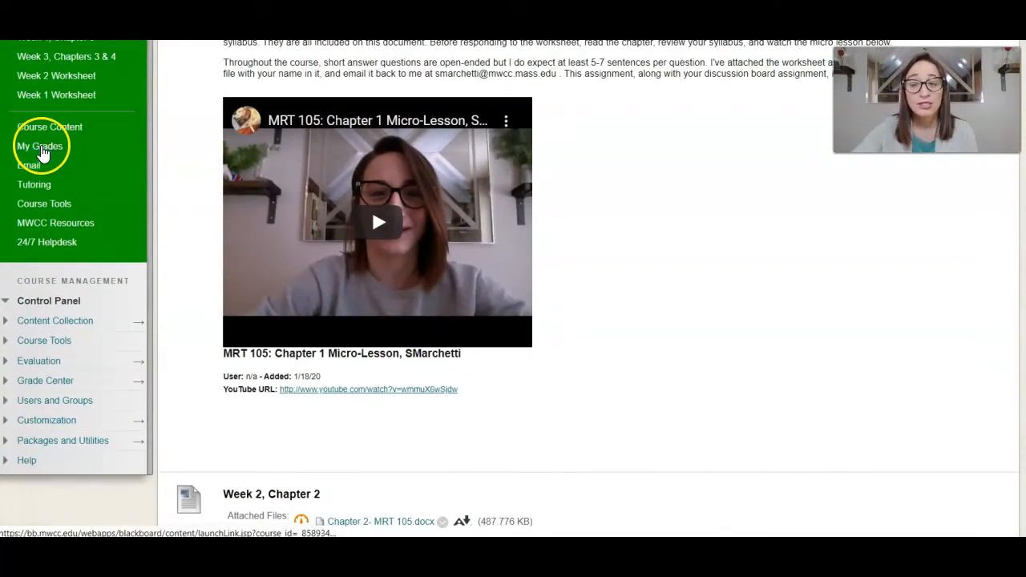
View My Grades, filtering by Graded, Upcoming and Submitted, then showing all items again
{"action": "left_click", "coordinate": [39, 146]}
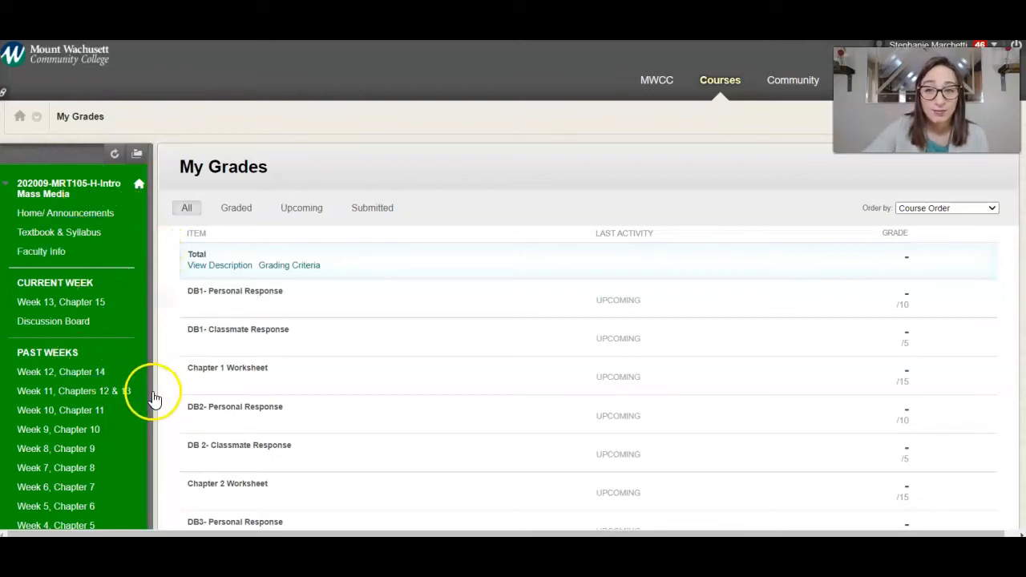
{"action": "mouse_move", "coordinate": [157, 404]}
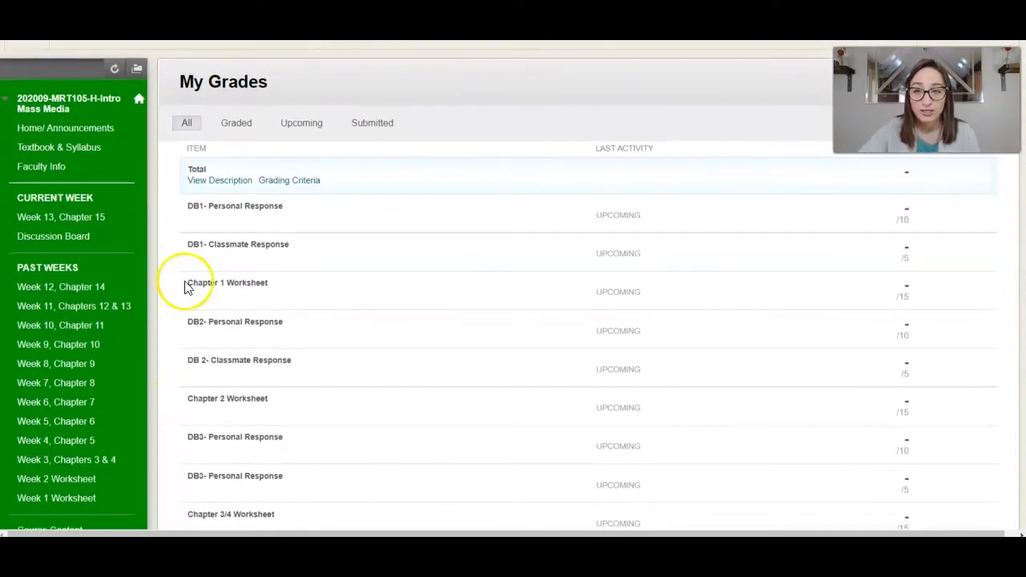
{"action": "mouse_move", "coordinate": [429, 129]}
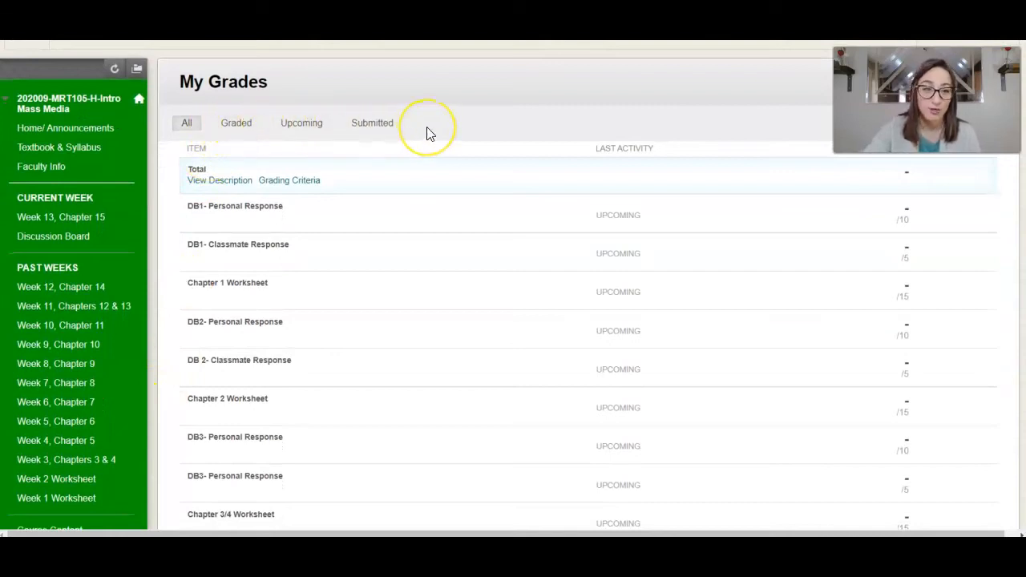
{"action": "mouse_move", "coordinate": [304, 110]}
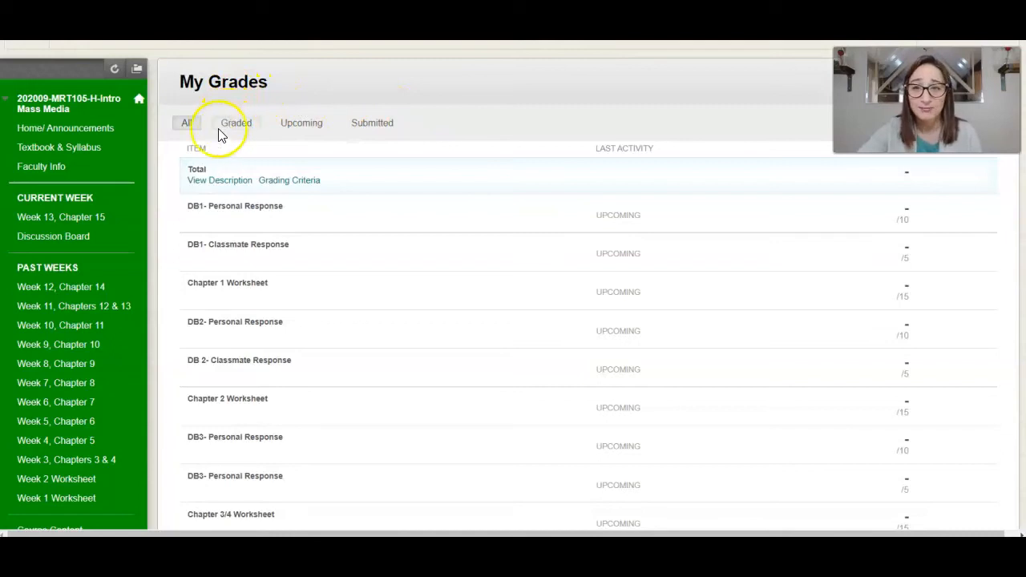
{"action": "left_click", "coordinate": [236, 122]}
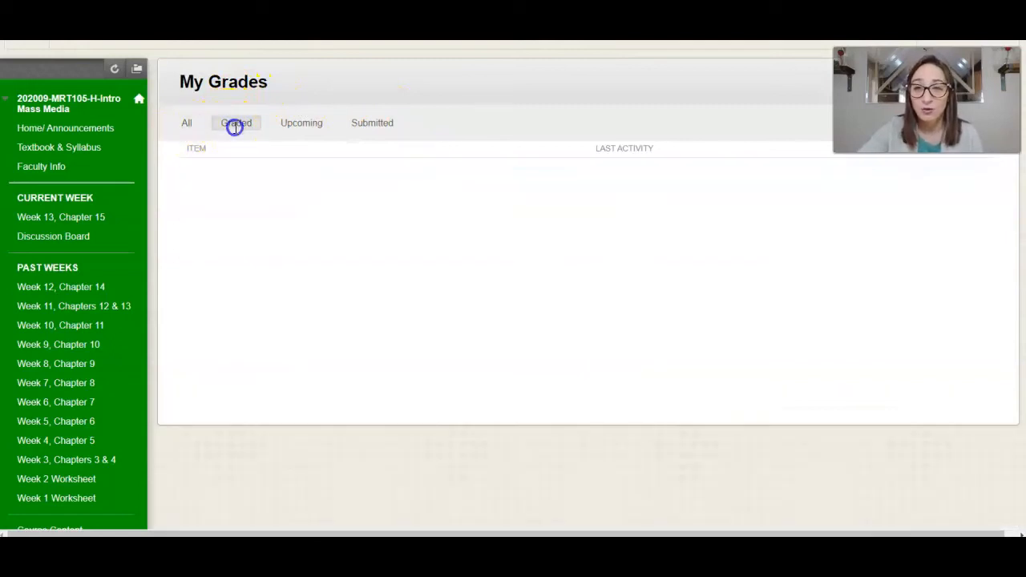
{"action": "left_click", "coordinate": [302, 122]}
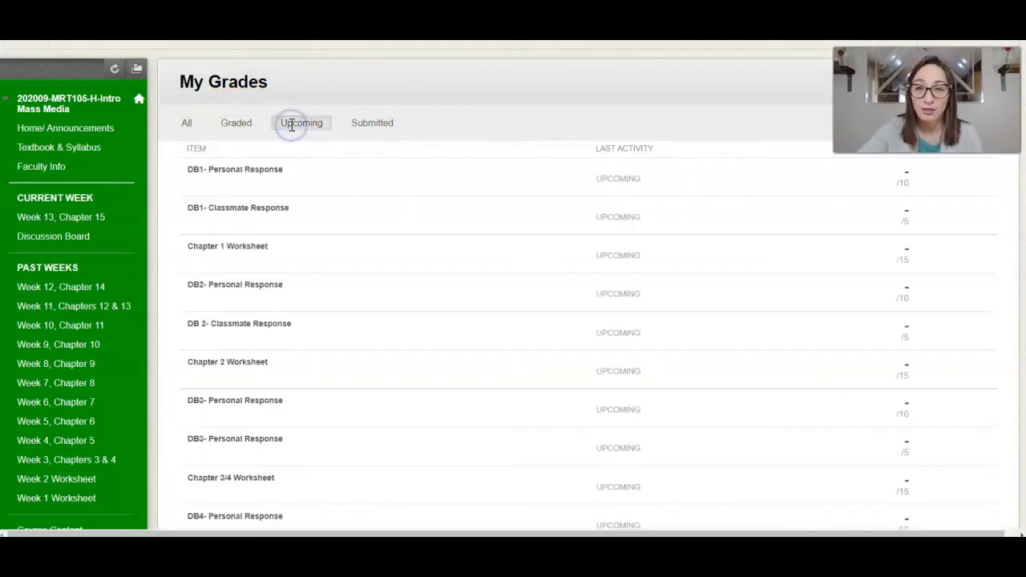
{"action": "left_click", "coordinate": [372, 122]}
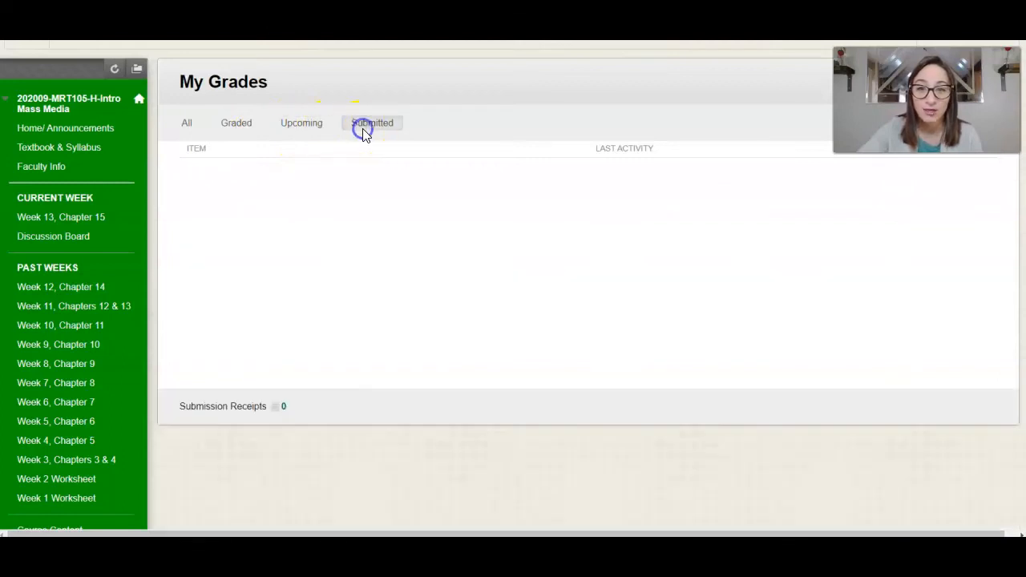
{"action": "left_click", "coordinate": [372, 122]}
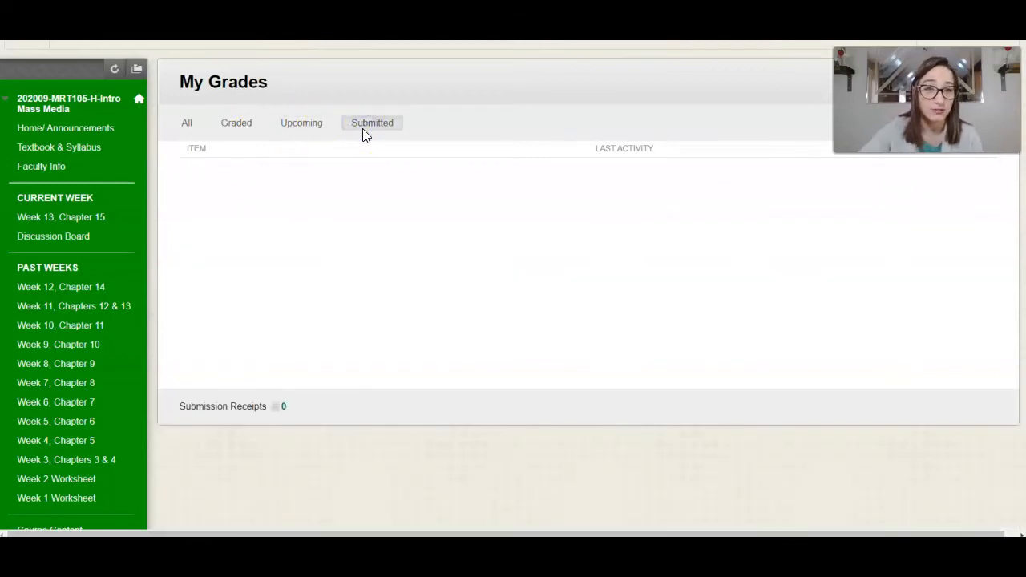
{"action": "left_click", "coordinate": [186, 122]}
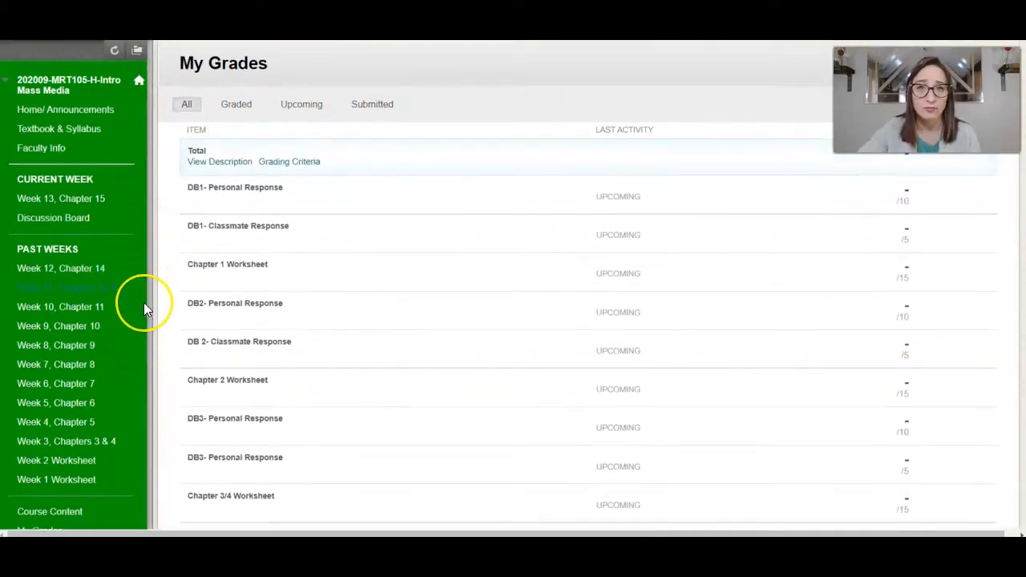
{"action": "scroll", "scroll_direction": "down", "scroll_amount": 3}
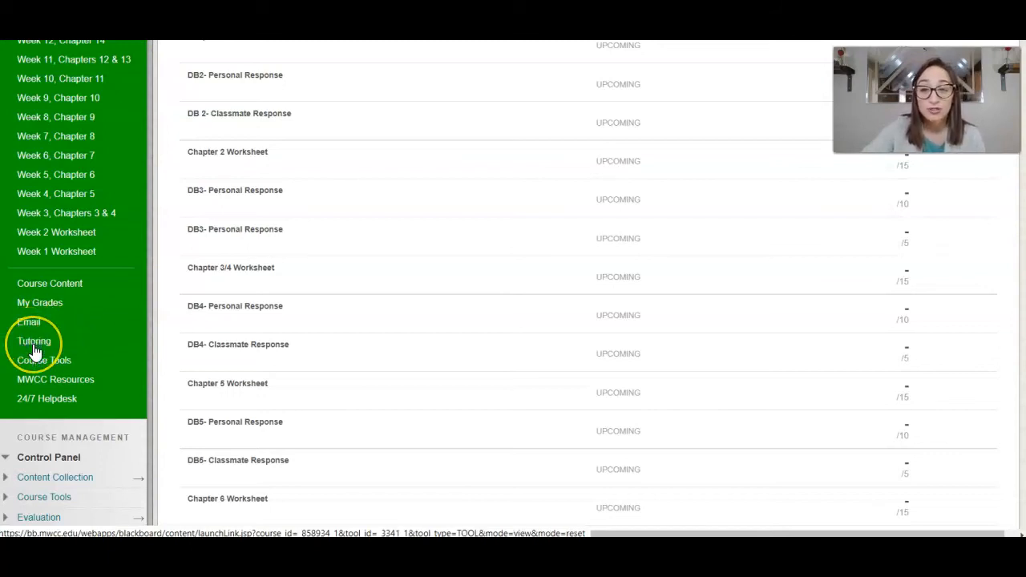
{"action": "mouse_move", "coordinate": [33, 340]}
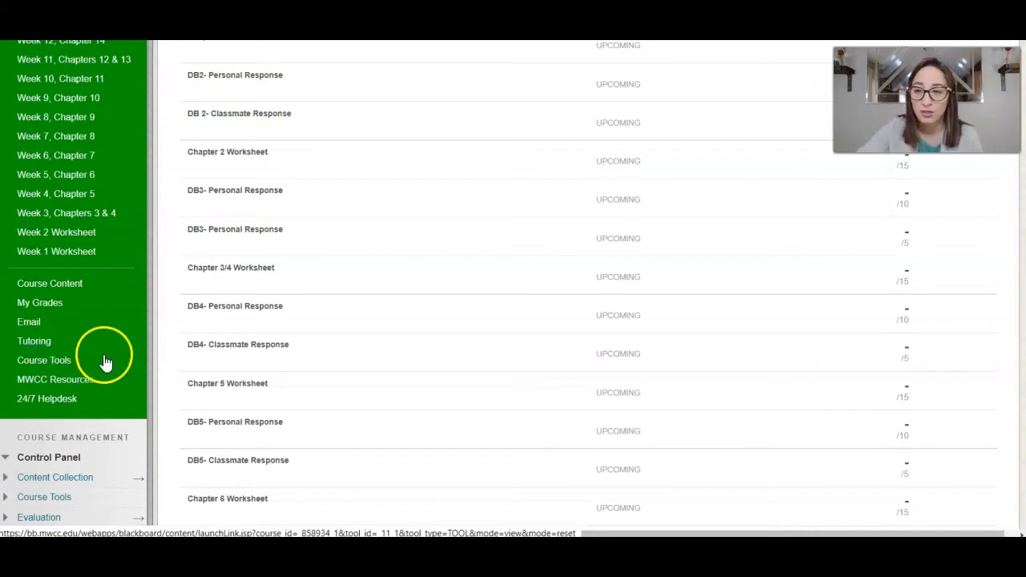
{"action": "mouse_move", "coordinate": [46, 397]}
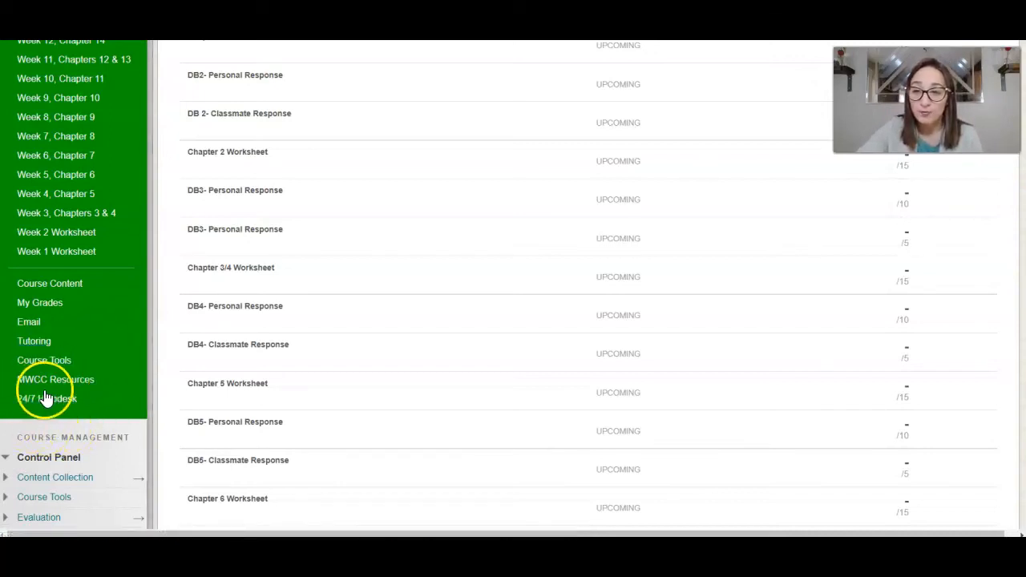
{"action": "left_click", "coordinate": [48, 398]}
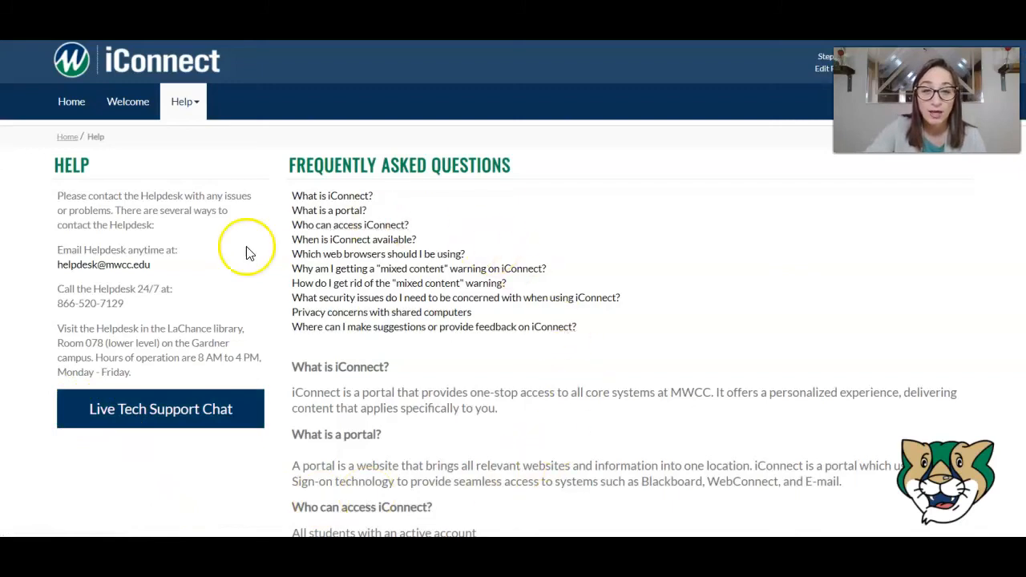
{"action": "mouse_move", "coordinate": [80, 494]}
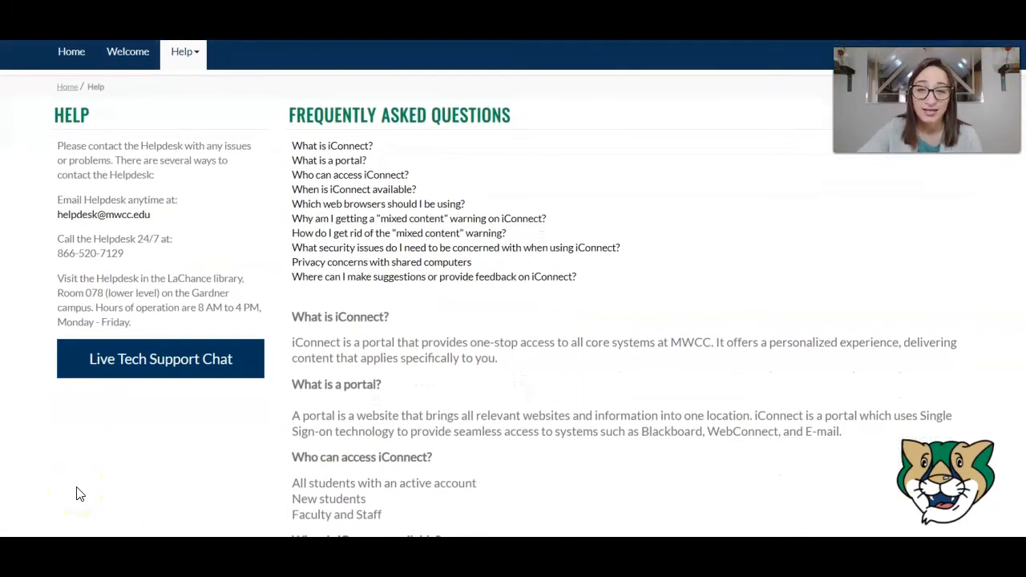
Scroll the iConnect Help FAQ down to the supported browsers and operating systems
{"action": "scroll", "scroll_direction": "down", "scroll_amount": 3}
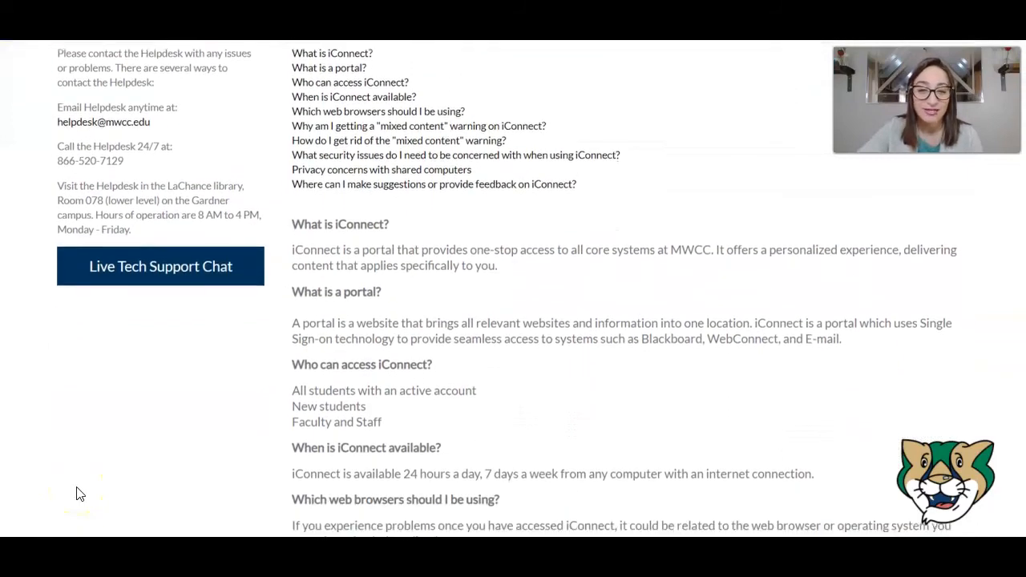
{"action": "scroll", "scroll_direction": "down", "scroll_amount": 3}
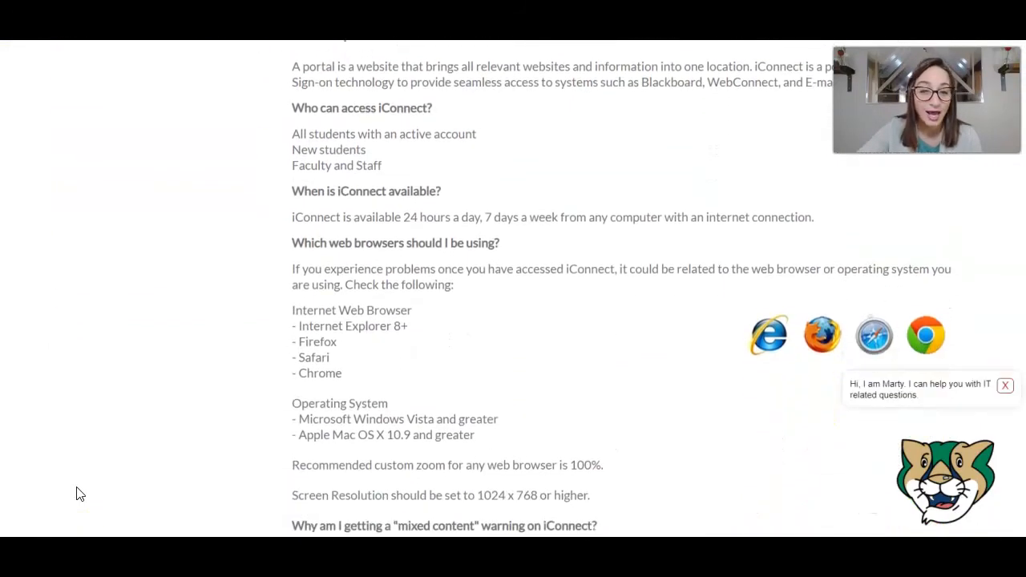